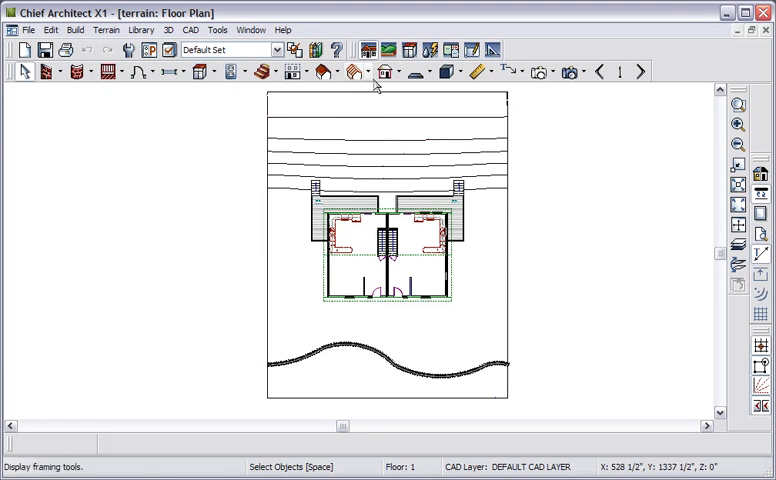
mouse_move(388, 50)
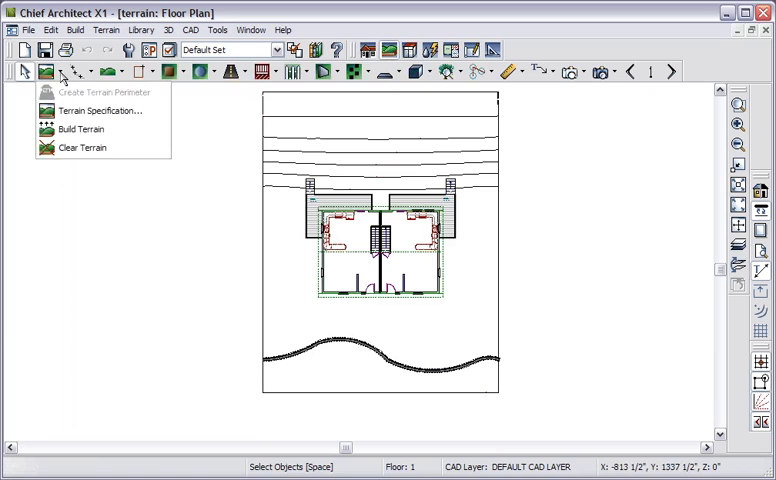
- Browse the elevation, terrain modifier, terrain feature and water feature tool groups
click(80, 72)
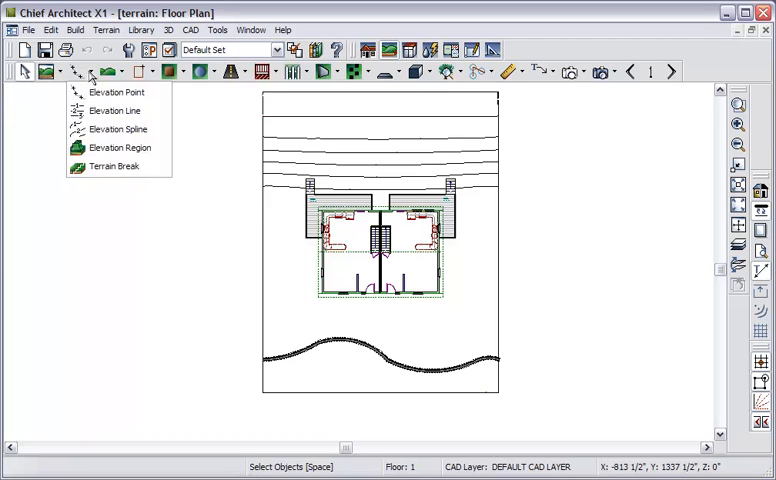
click(126, 72)
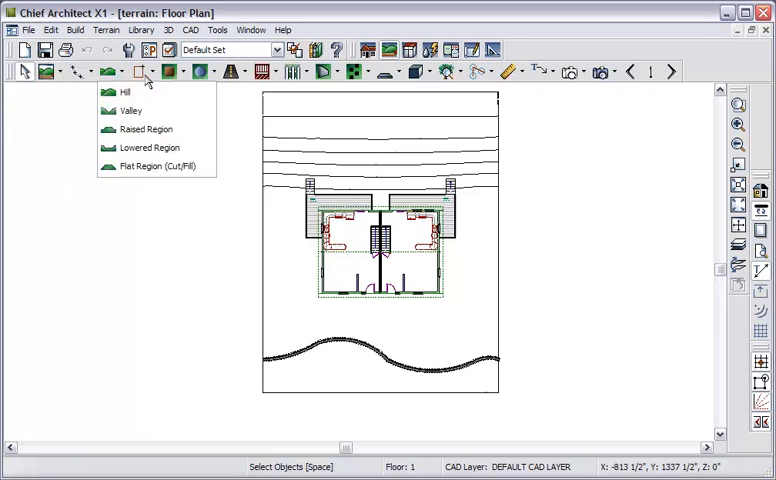
click(140, 72)
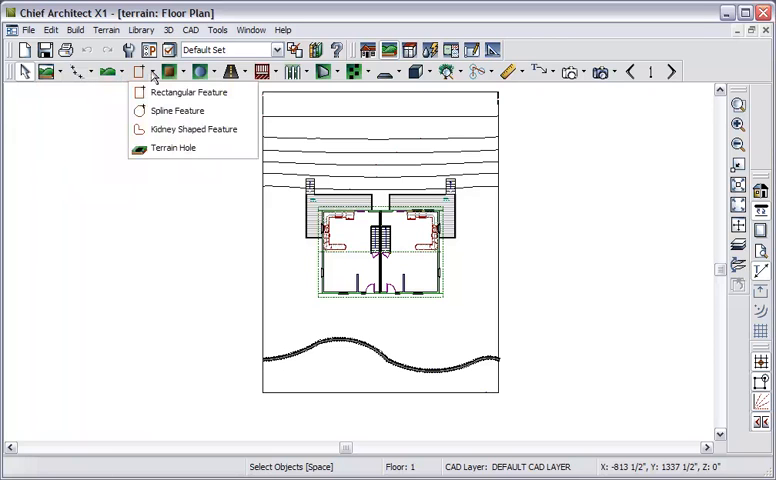
mouse_move(176, 110)
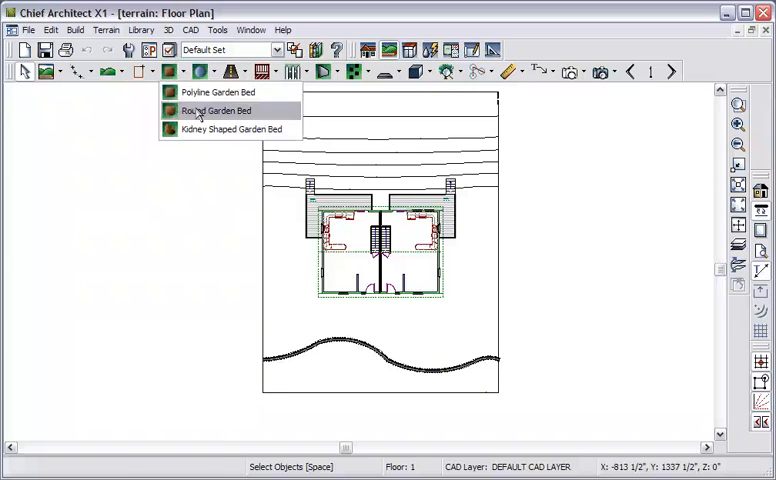
click(202, 72)
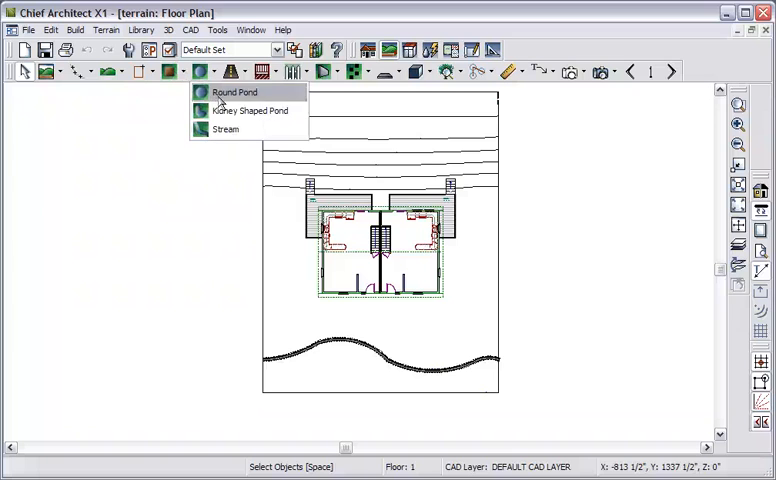
mouse_move(226, 128)
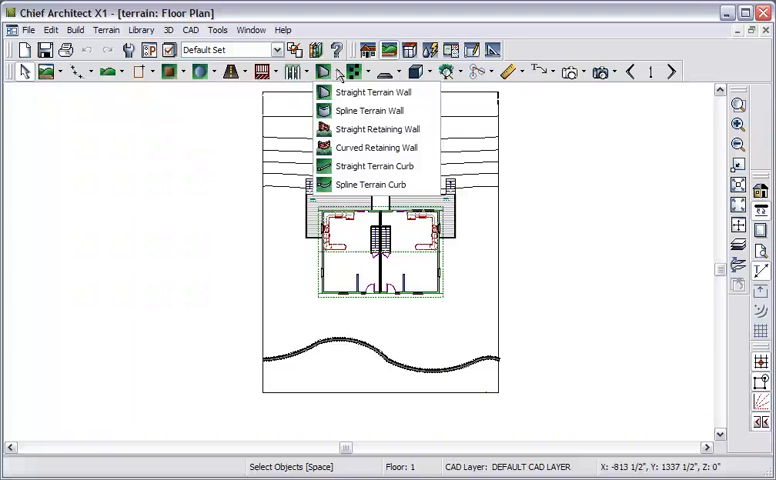
mouse_move(372, 92)
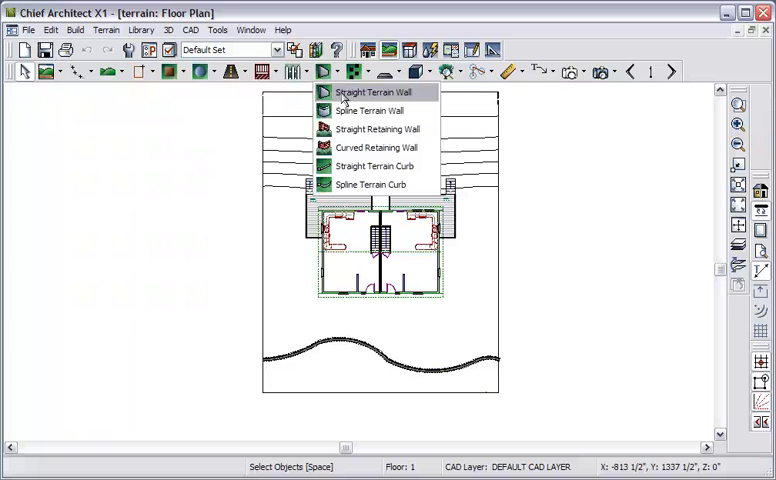
mouse_move(374, 166)
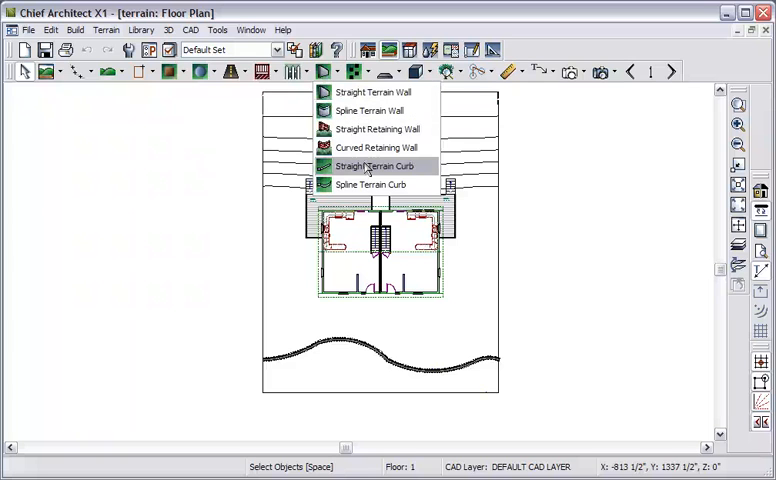
mouse_move(370, 184)
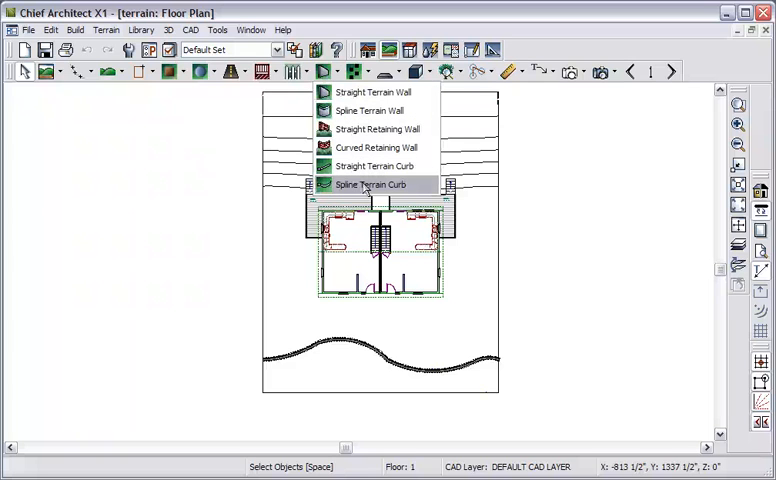
mouse_move(374, 164)
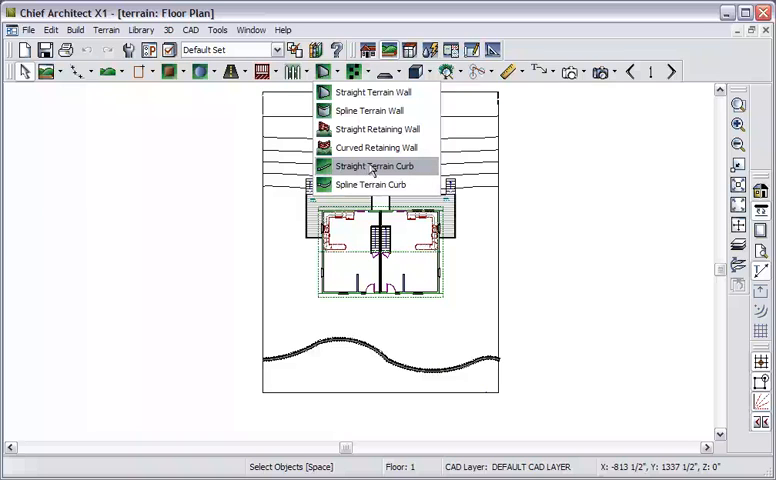
mouse_move(376, 128)
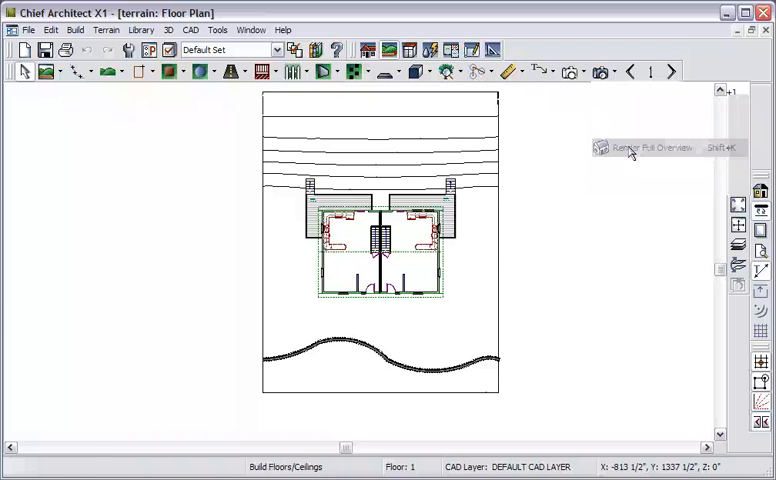
- Render a full 3D overview and move in toward the deck and lawn
click(648, 148)
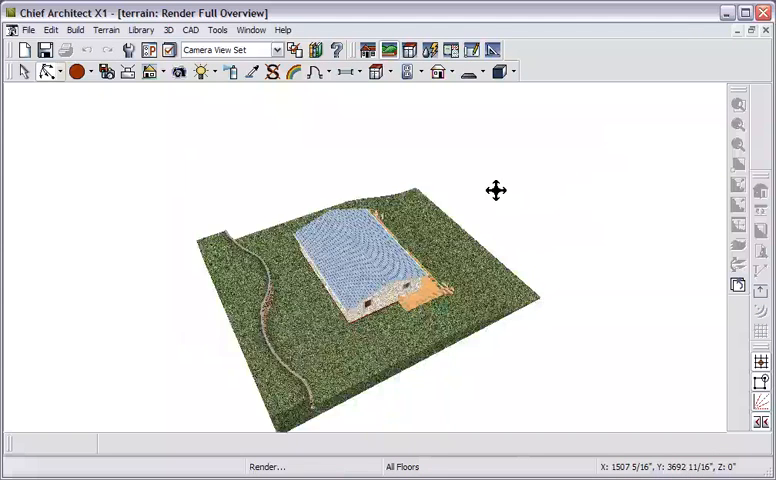
drag(496, 190, 444, 148)
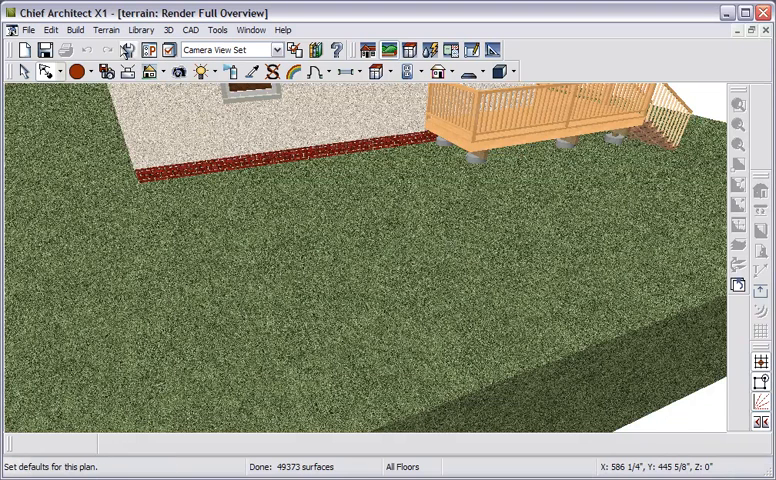
- Start placing a round stepping stone from Terrain > Stepping Stones
click(106, 28)
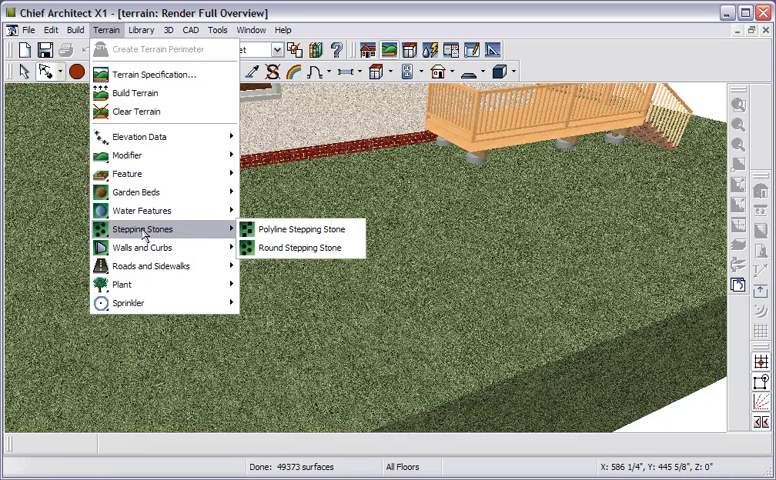
click(296, 246)
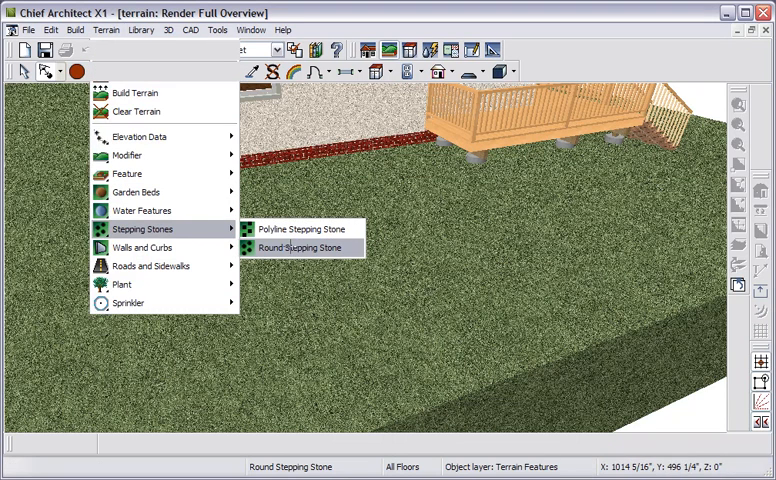
click(300, 246)
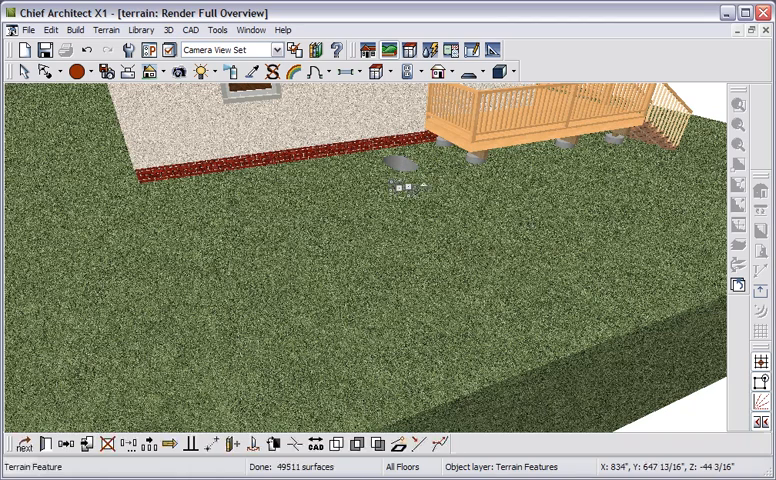
- Set the stepping stone's height and thickness to 2"
double_click(400, 184)
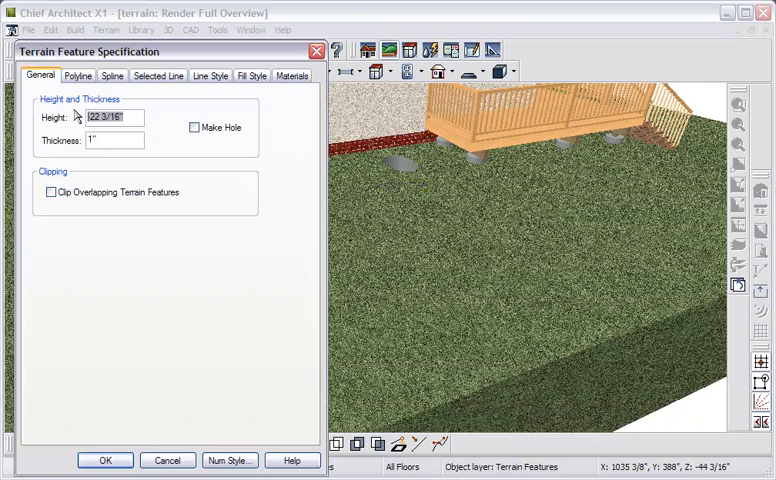
text(2")
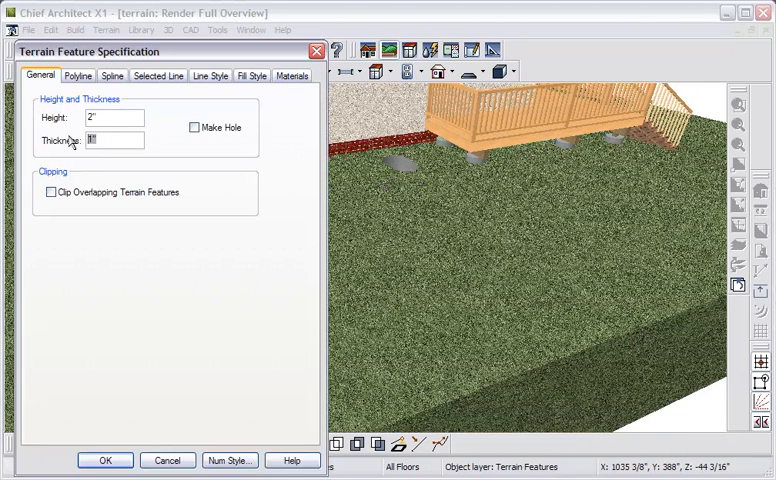
text(2)
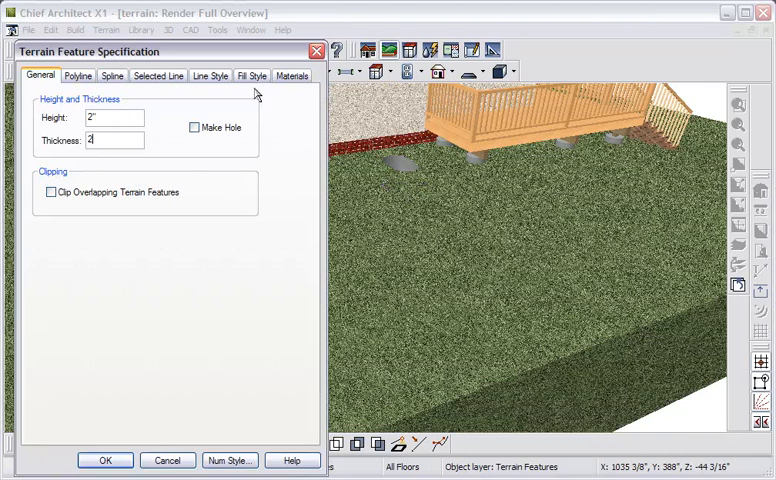
- Assign an aggregate concrete material from Masonry & Stone > Concrete and apply it
click(292, 76)
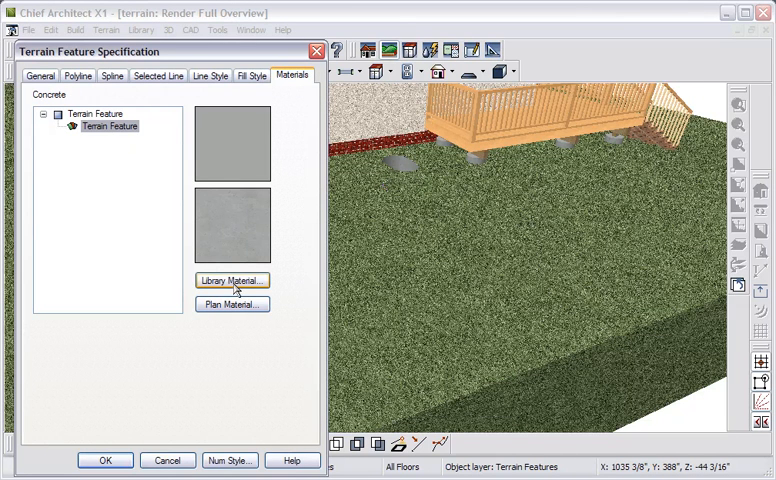
click(232, 280)
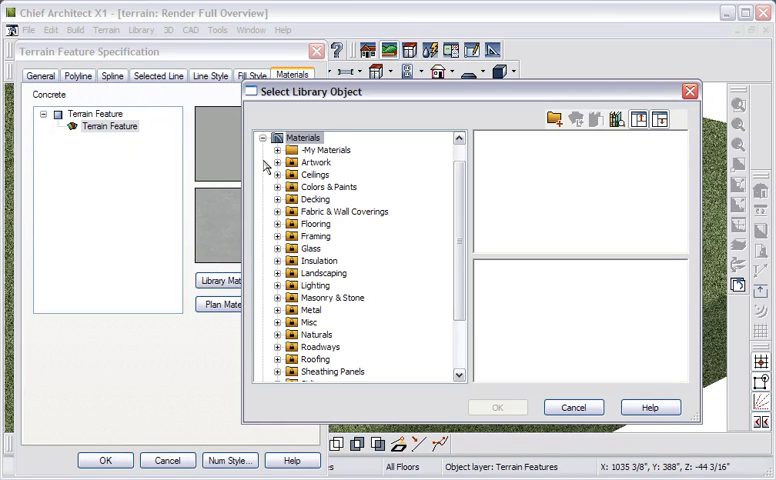
click(276, 296)
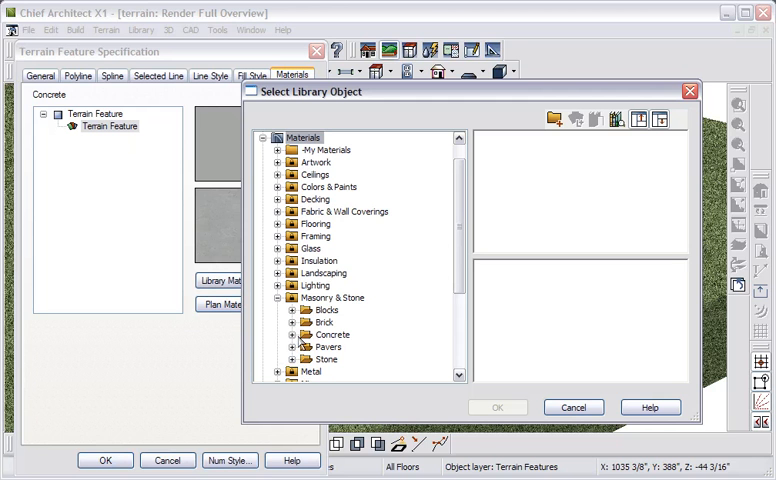
click(290, 334)
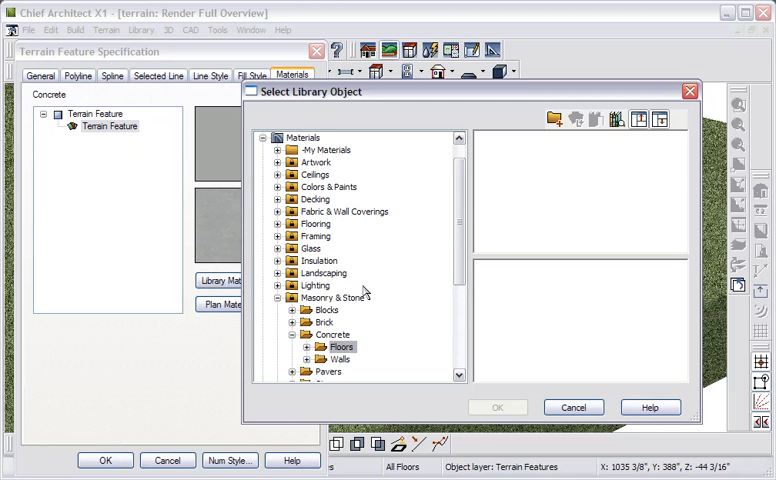
click(496, 408)
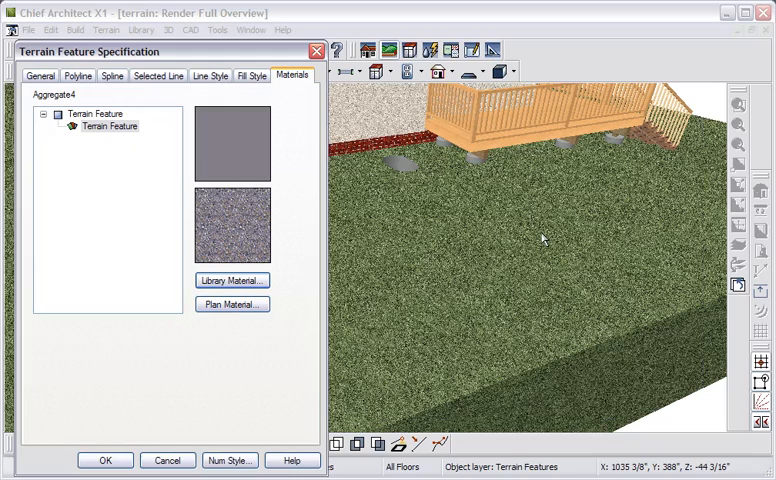
click(104, 460)
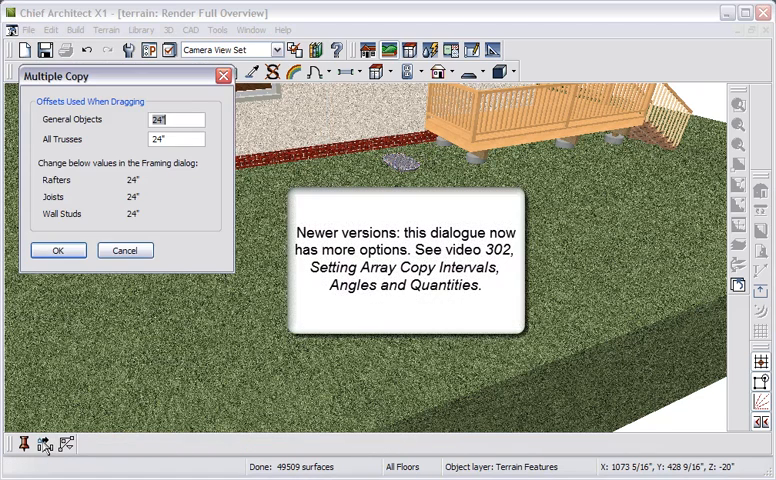
- Confirm the General Objects copy offset and let the terrain rebuild
click(58, 250)
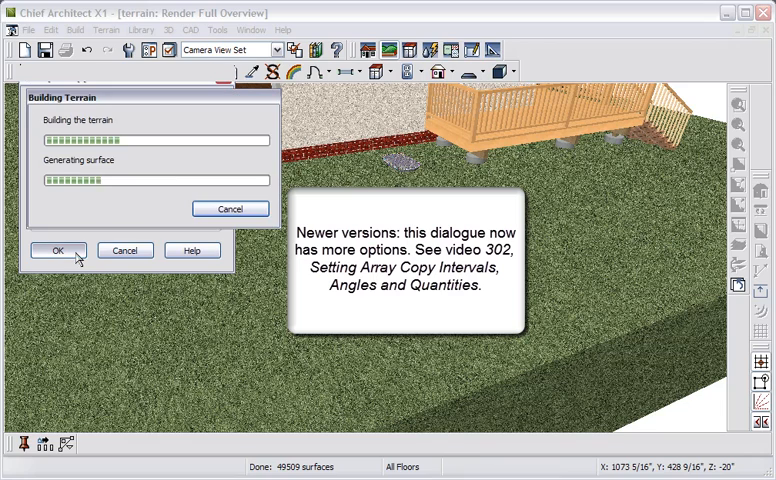
click(56, 250)
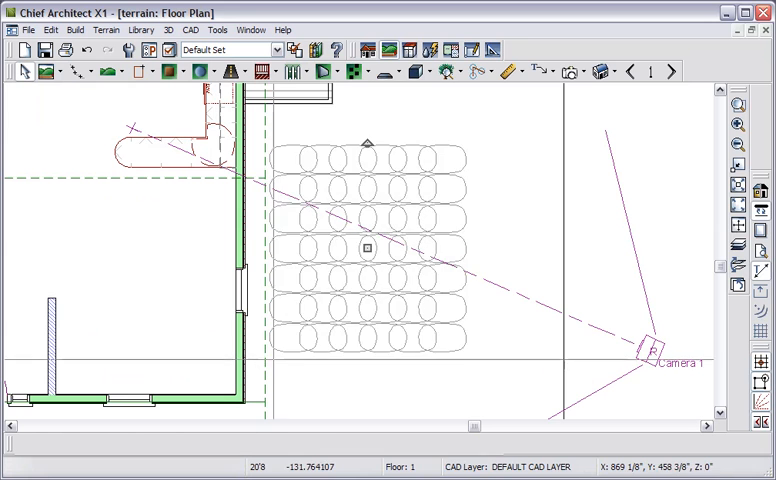
- Place the stepping-stone grid beside the stairs and rebuild from the Build menu
click(368, 248)
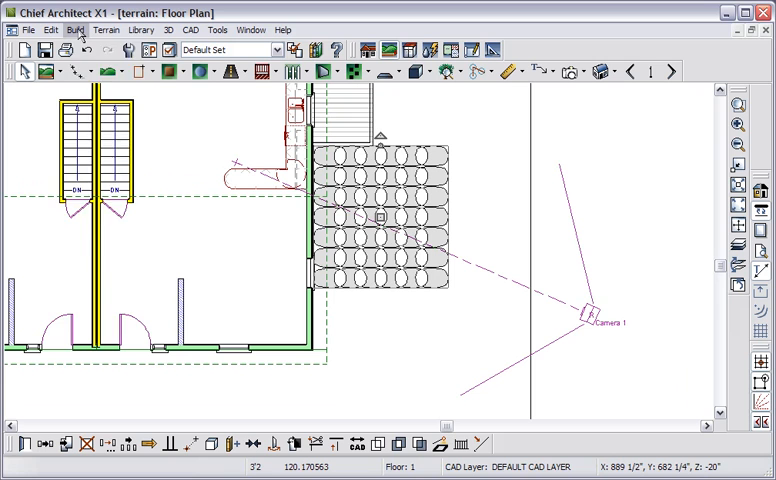
click(76, 28)
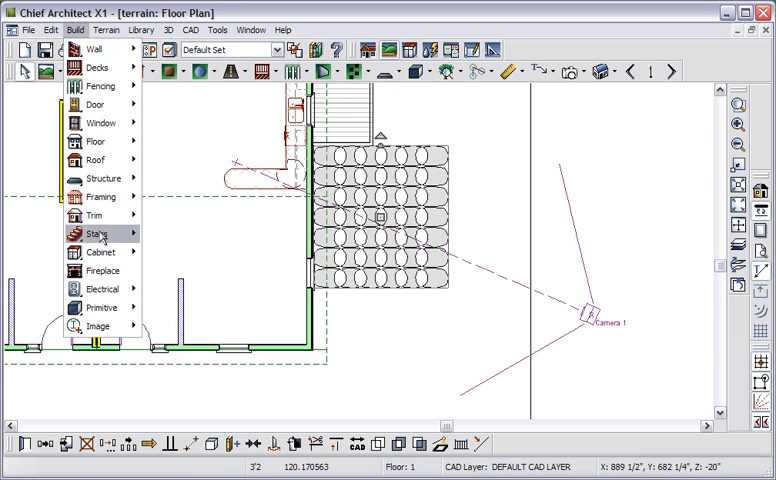
click(96, 232)
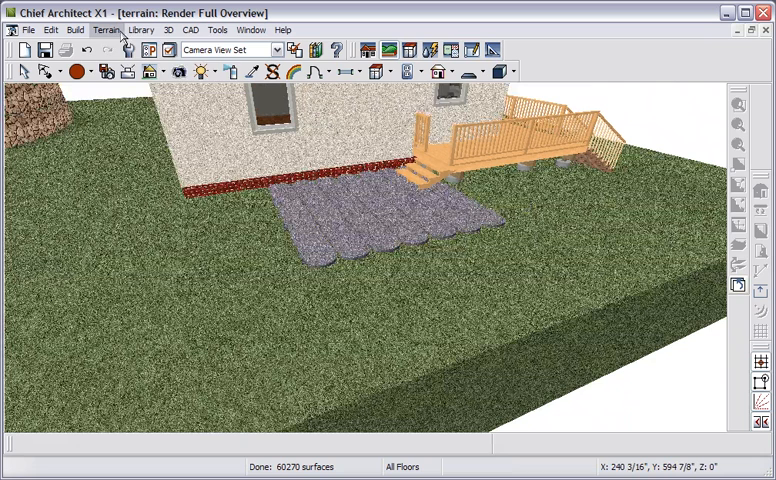
- Start drawing a spline-shaped terrain feature from the Terrain menu
click(104, 28)
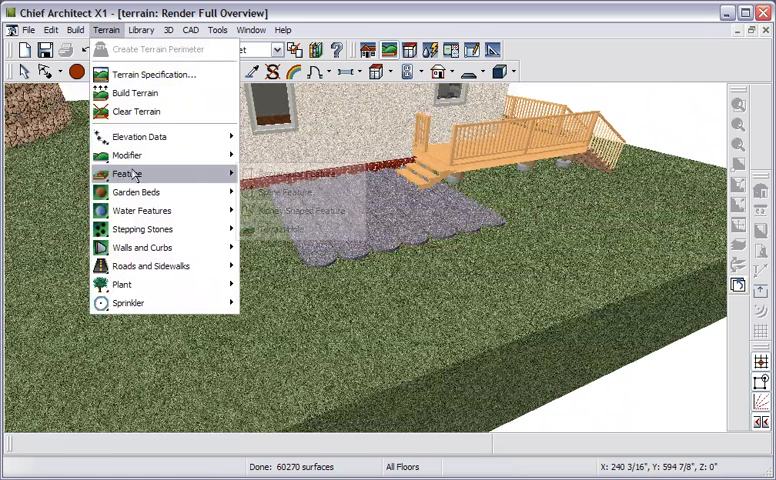
mouse_move(128, 172)
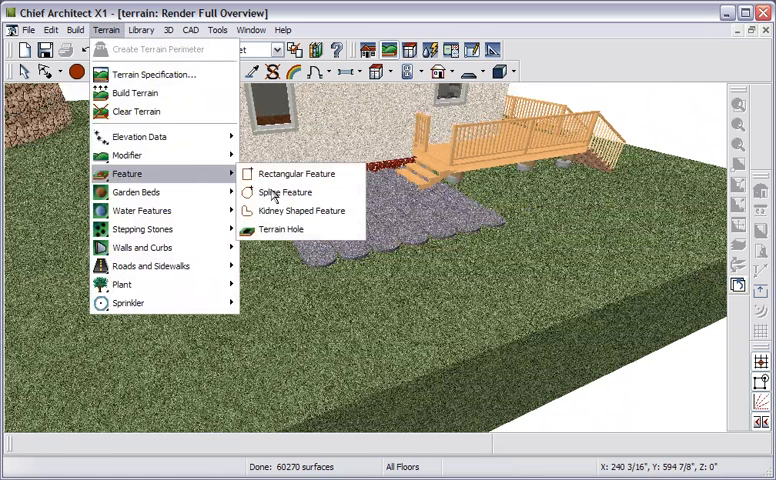
click(284, 192)
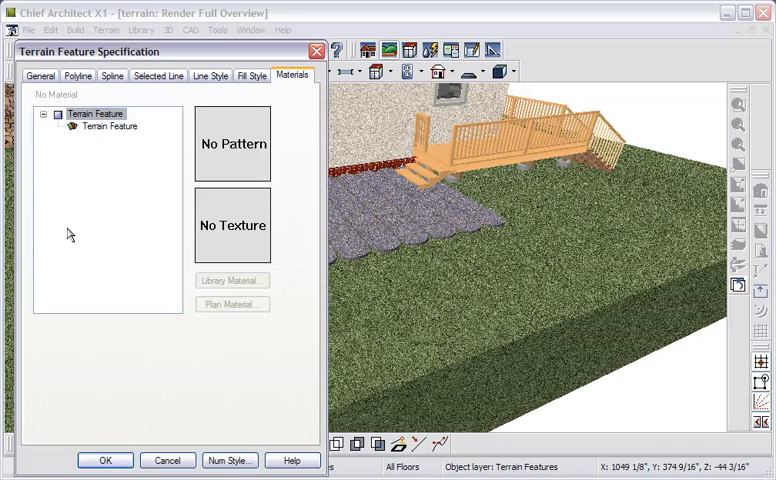
- Set the feature height to 4" and give its surface a Mulched library material
click(40, 76)
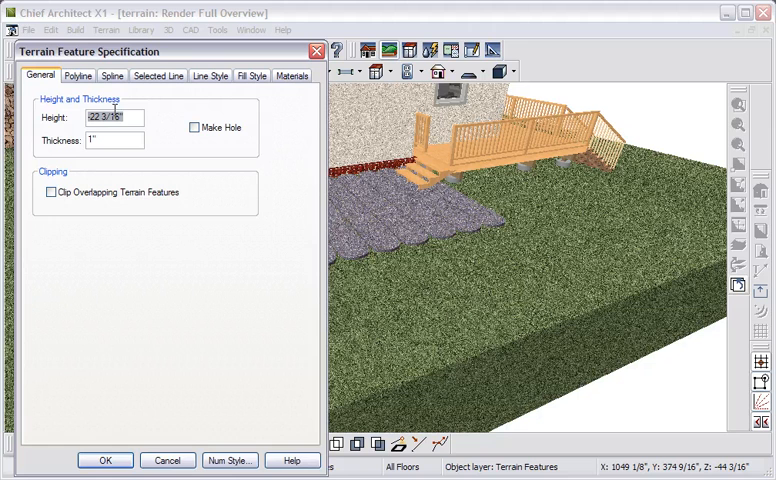
text(4)
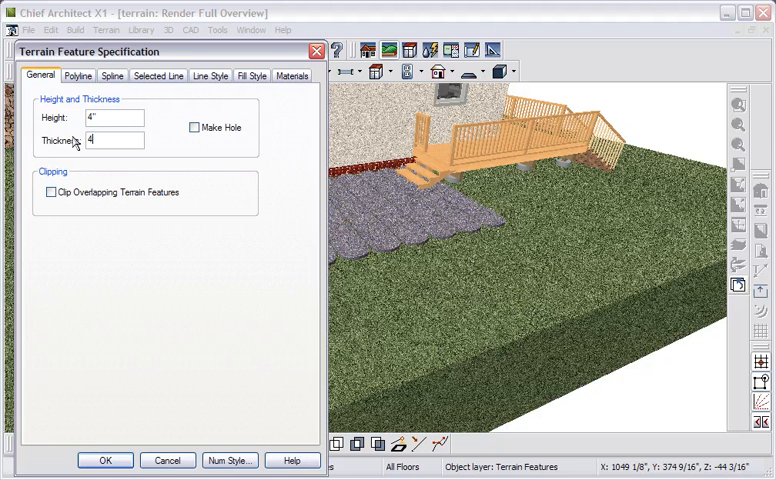
click(292, 76)
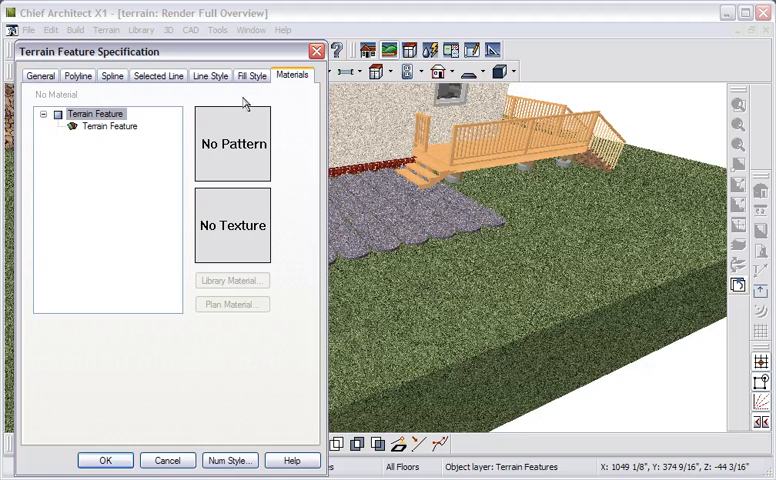
click(110, 126)
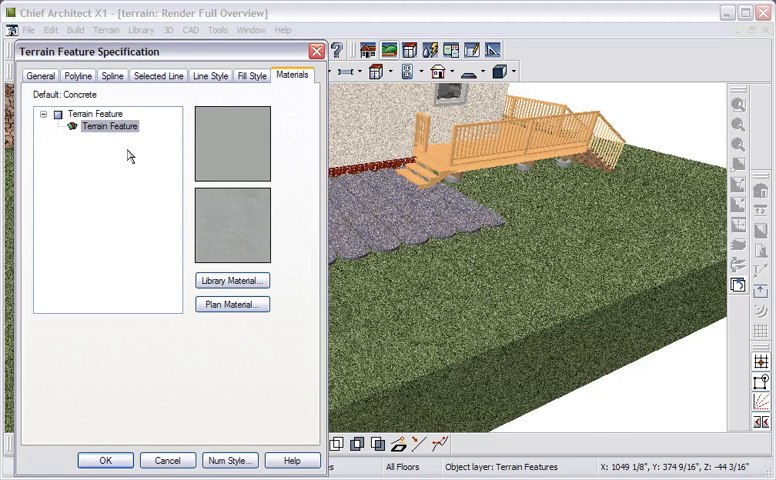
click(232, 280)
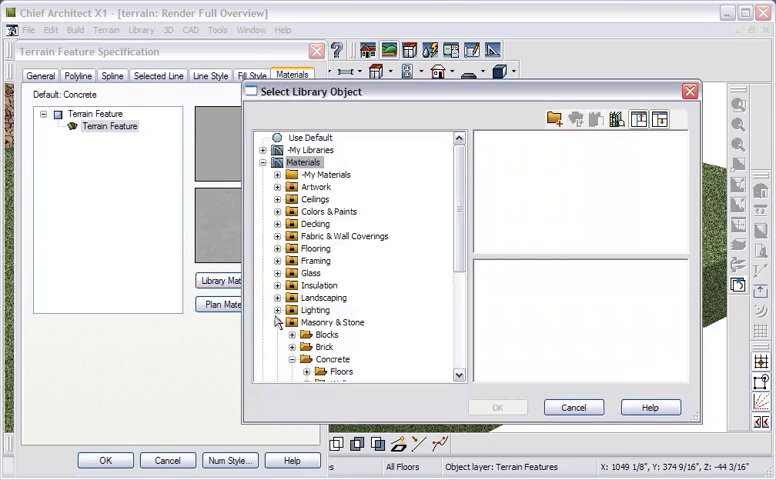
scroll(down, 3)
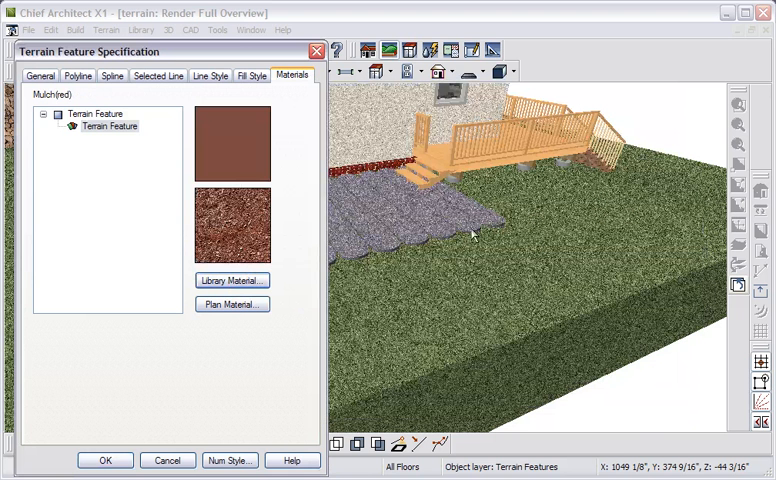
click(104, 460)
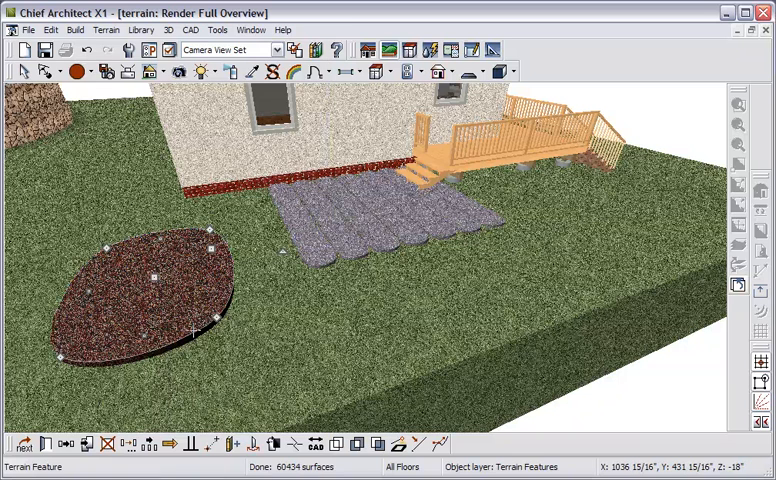
mouse_move(194, 332)
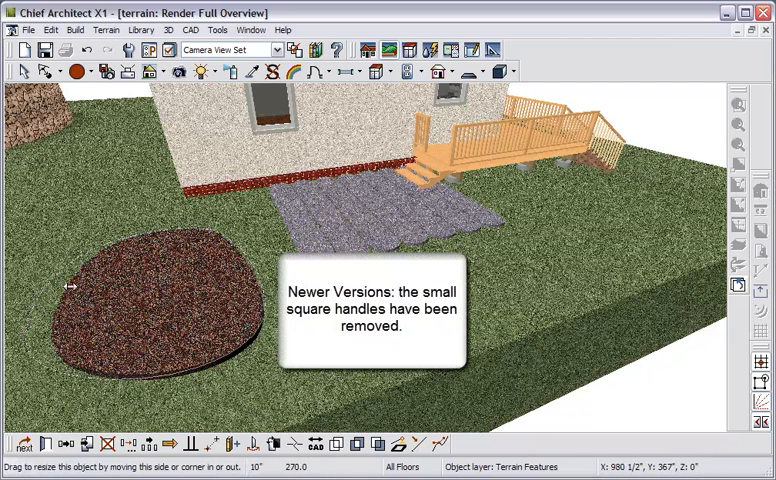
- Enable advanced spline editing for the mulch bed's curve
click(150, 300)
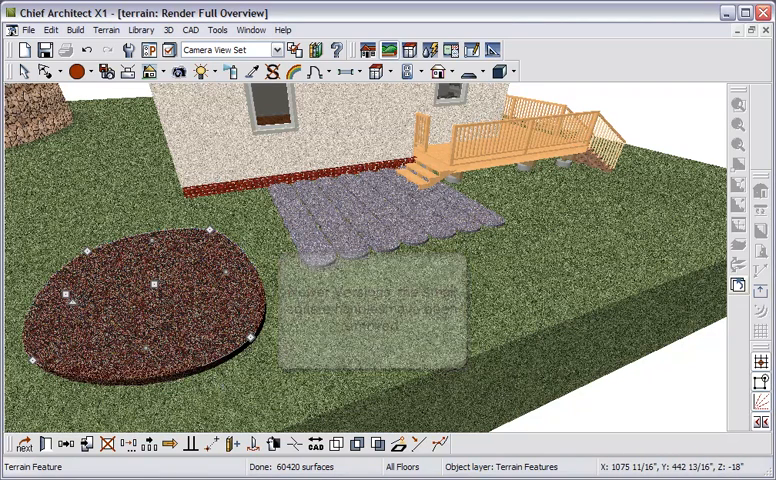
mouse_move(296, 444)
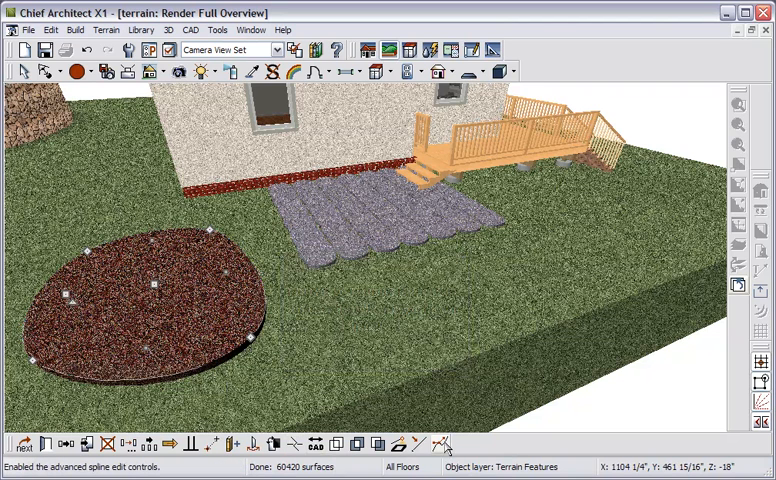
mouse_move(442, 444)
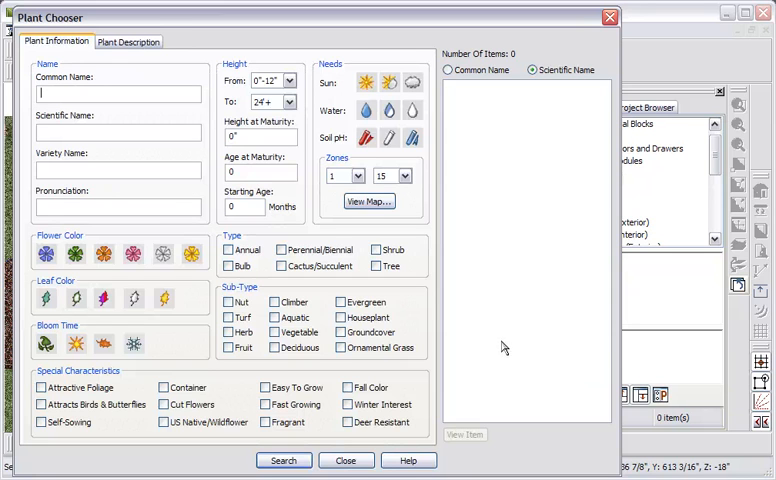
mouse_move(198, 112)
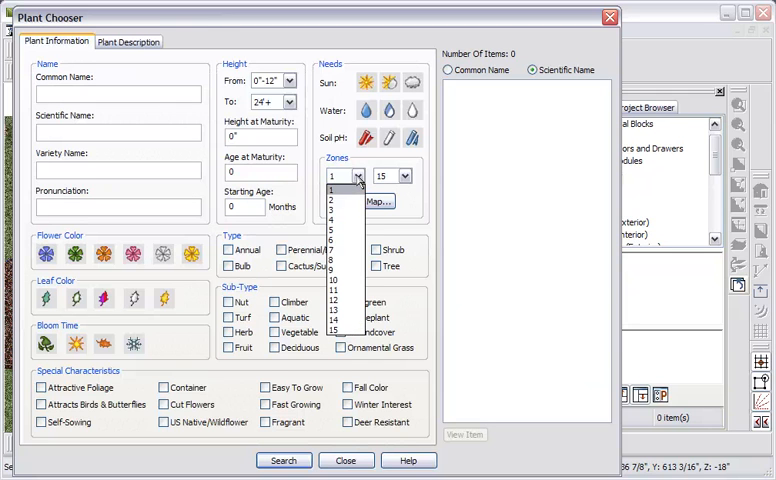
- Set the lowest and highest hardiness zones and edit the maximum plant height filter
click(358, 176)
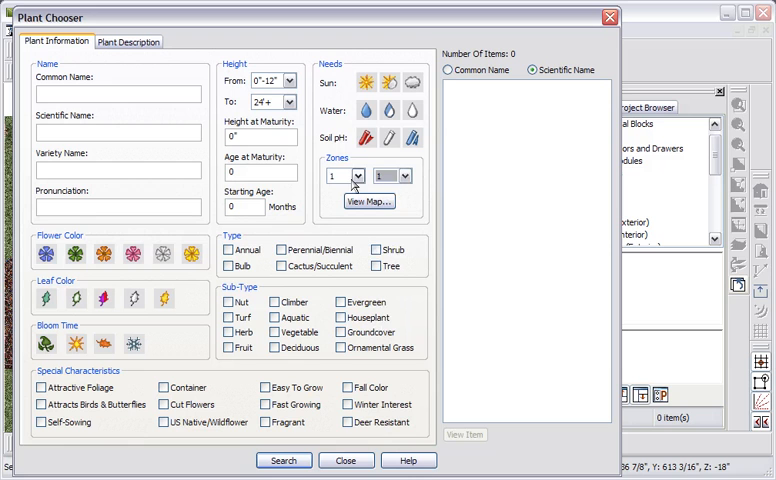
click(404, 176)
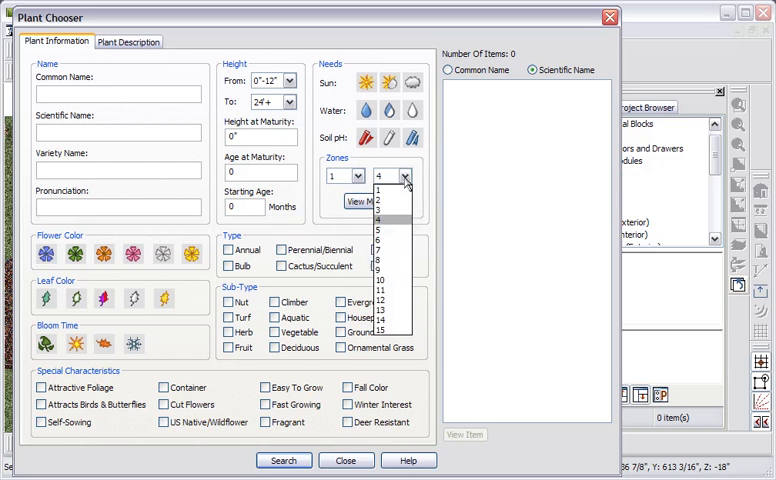
click(384, 332)
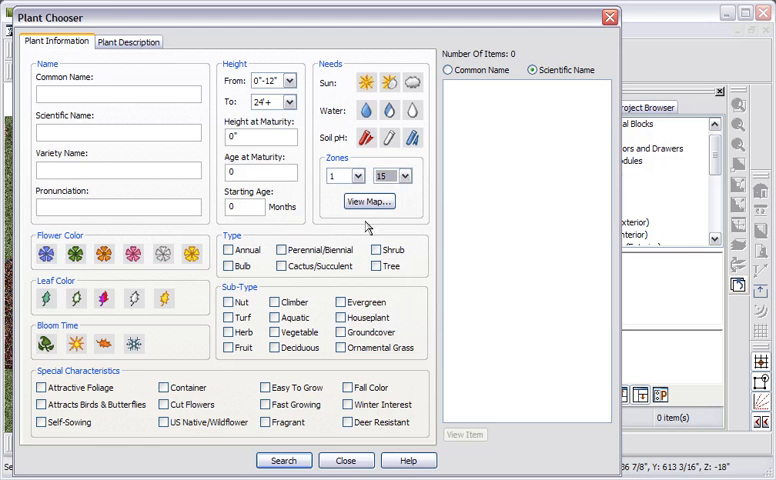
click(368, 200)
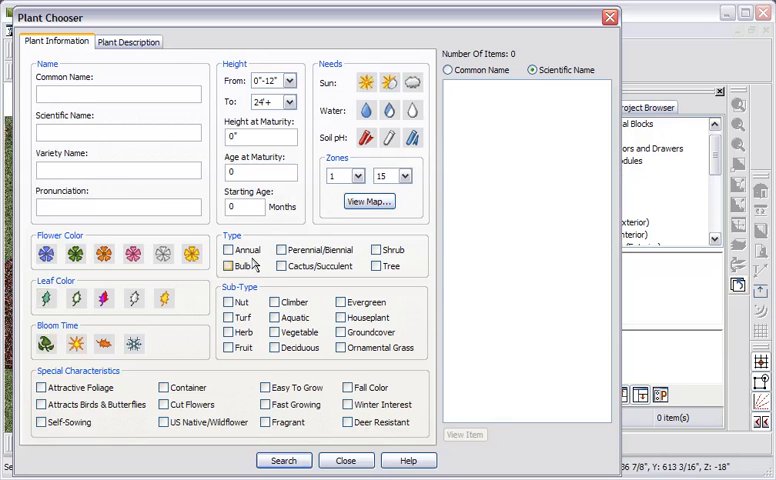
click(228, 264)
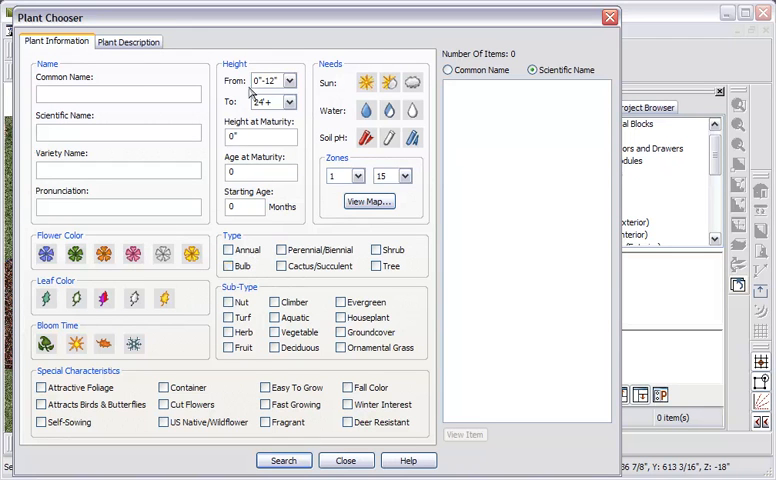
mouse_move(336, 124)
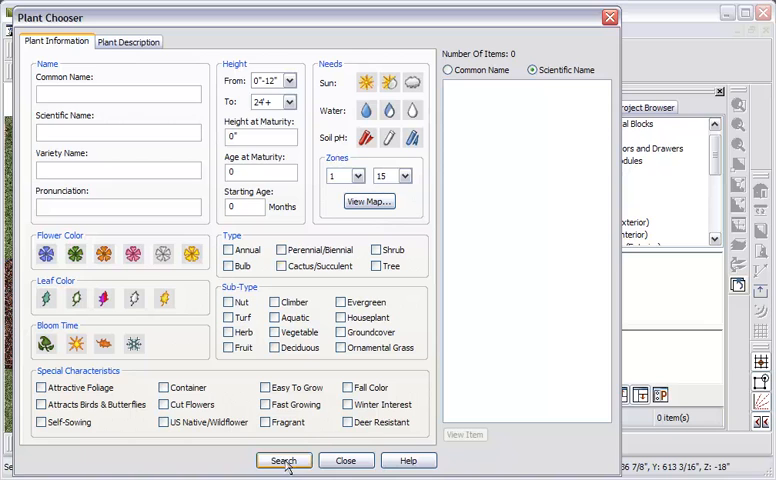
- Run the plant search and list the 2667 results by common name
click(284, 460)
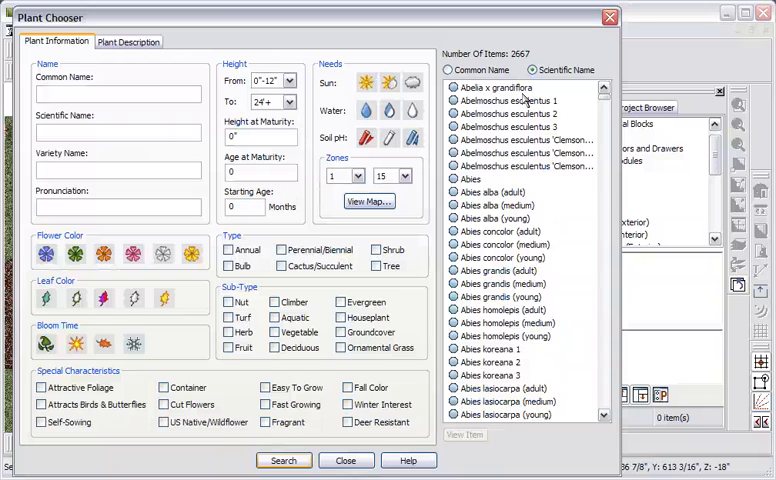
click(450, 68)
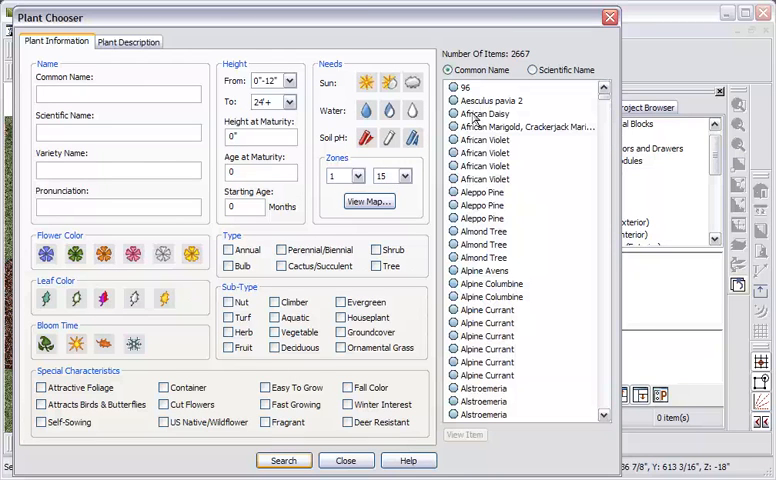
- Browse the library's deciduous trees and preview two apple (Malus domestica) varieties
click(484, 180)
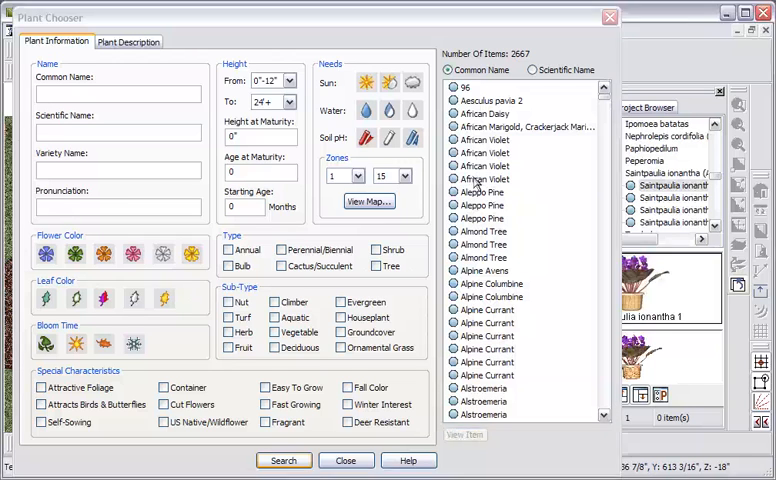
scroll(down, 3)
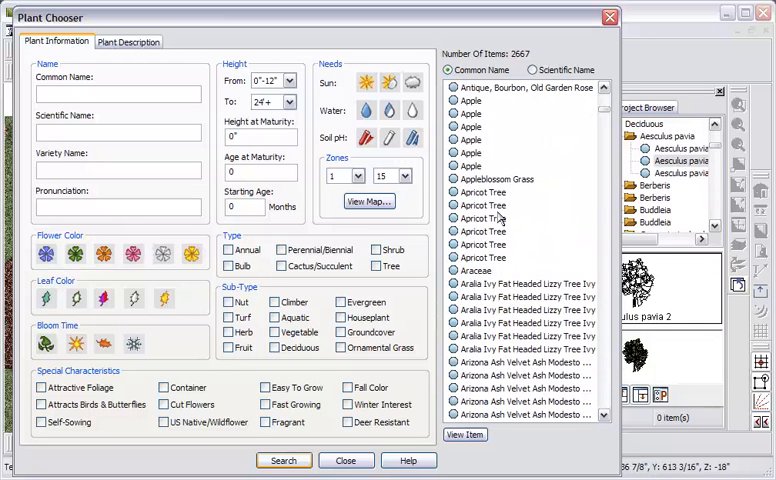
click(470, 100)
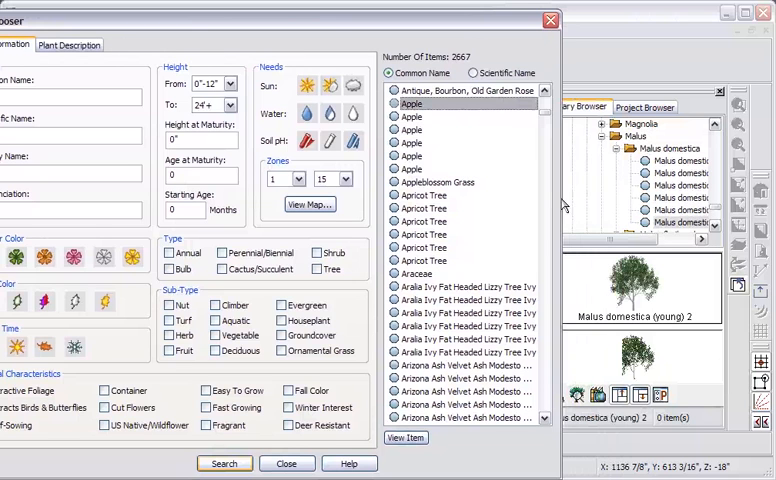
click(412, 116)
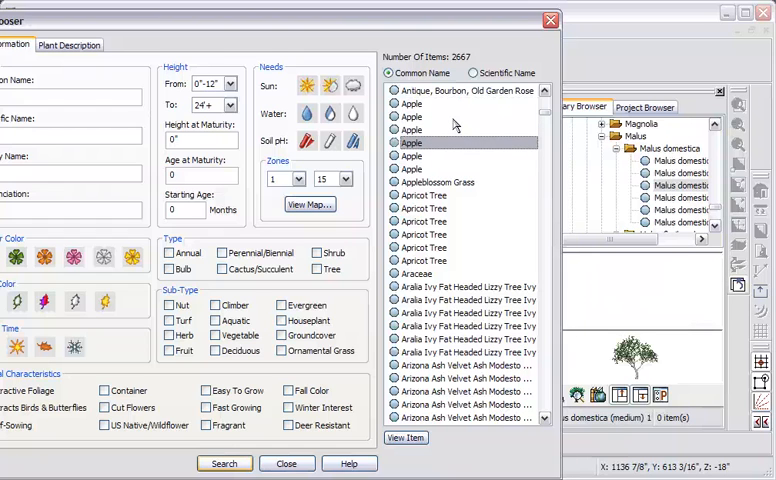
click(412, 130)
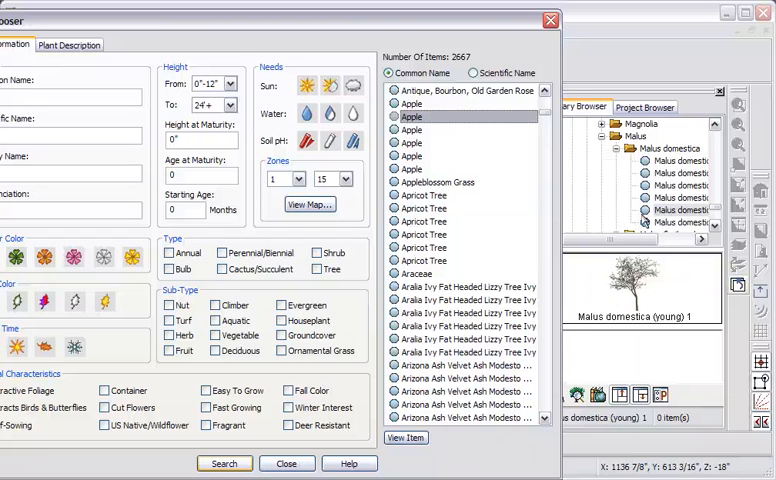
- Create a new 'valley plants' folder under My Libraries and paste the young apple tree into it
right_click(676, 210)
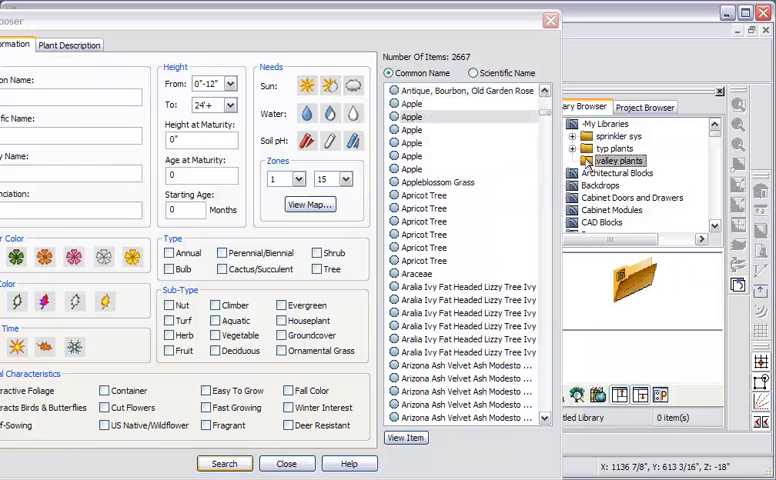
right_click(618, 160)
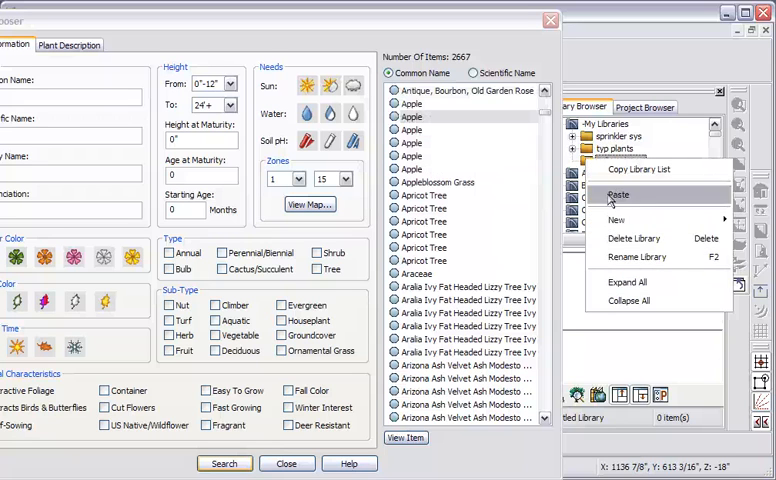
click(616, 194)
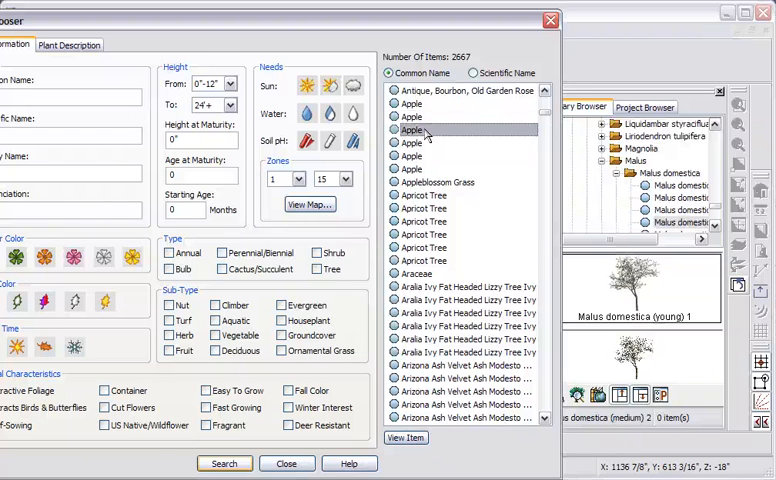
mouse_move(456, 150)
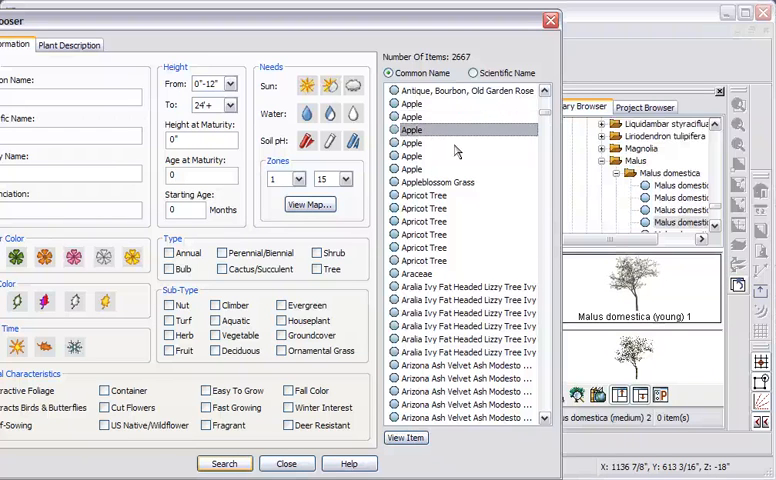
- Copy the medium apple tree and Gaura lindheimeri into the valley plants folder
click(684, 222)
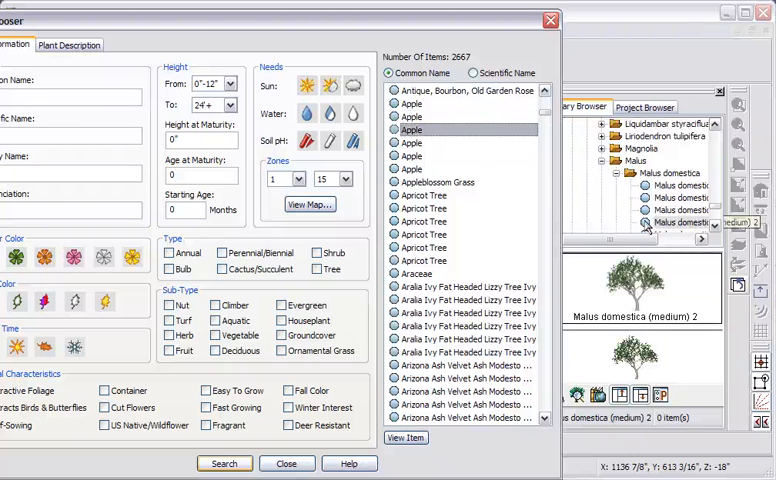
right_click(680, 222)
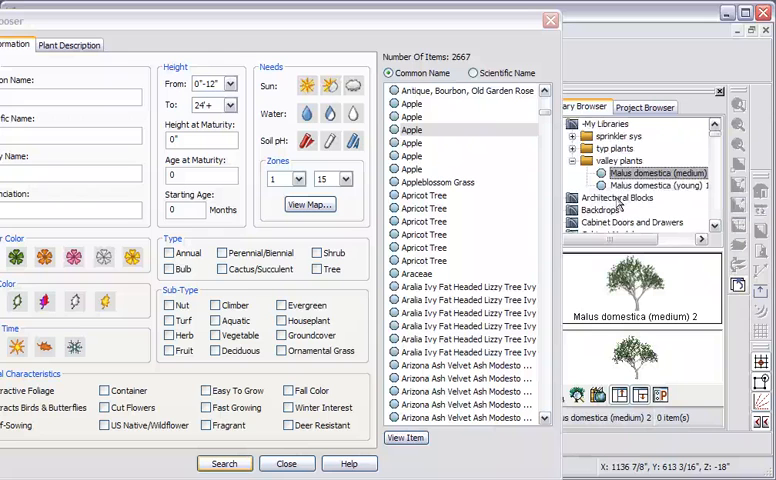
click(436, 182)
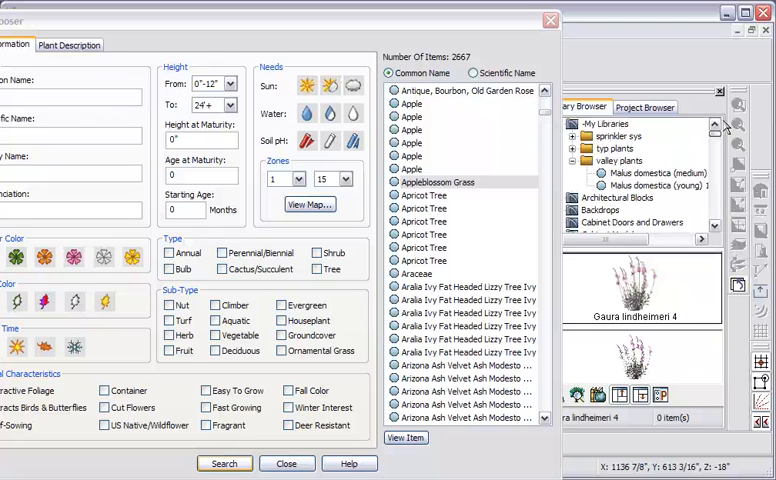
right_click(610, 148)
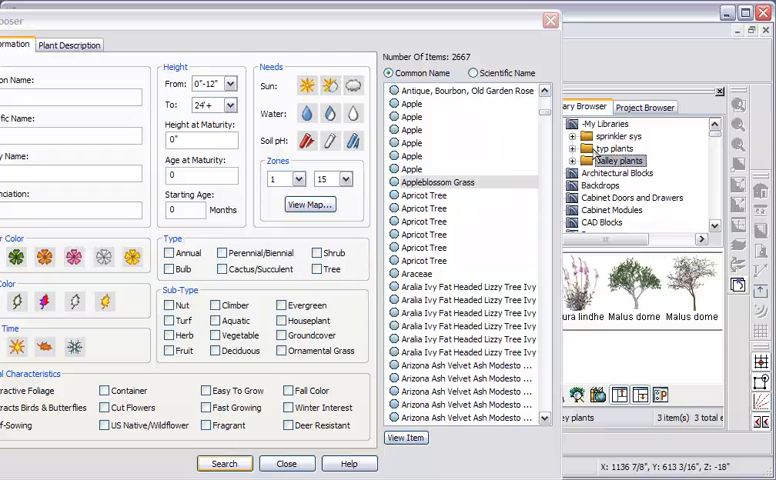
right_click(640, 296)
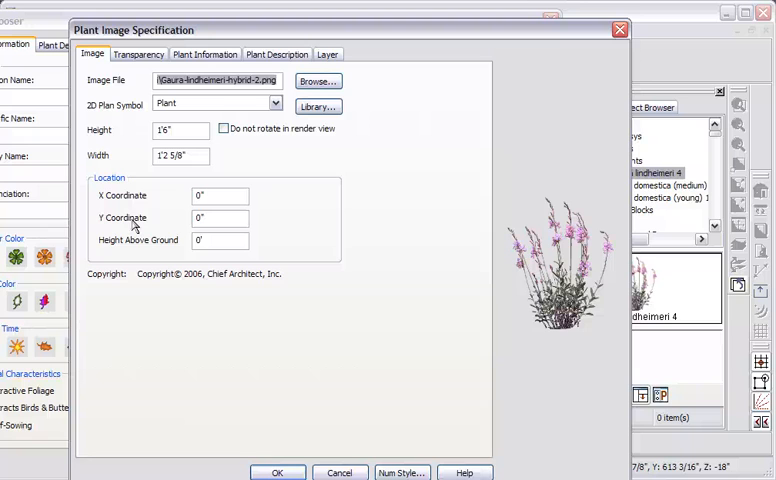
mouse_move(184, 230)
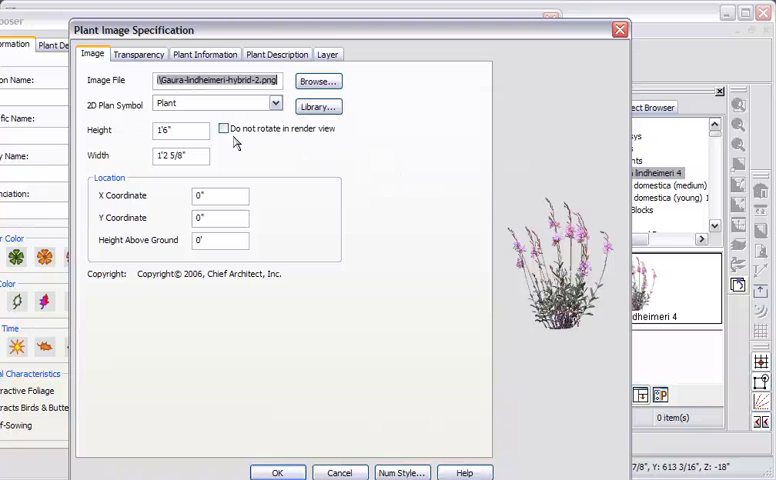
mouse_move(250, 148)
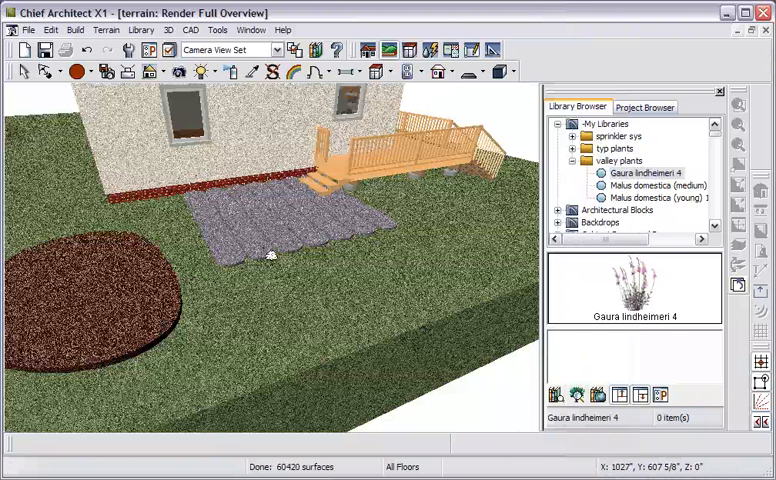
- Select Gaura lindheimeri and the young apple tree in the valley plants folder
click(656, 196)
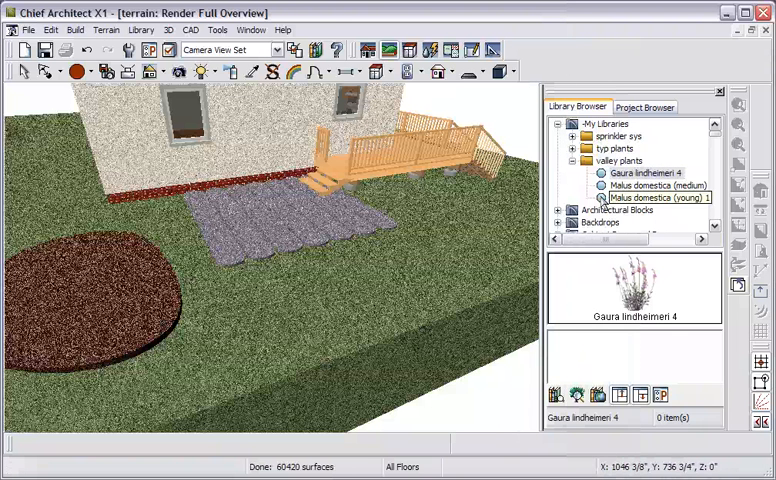
click(652, 196)
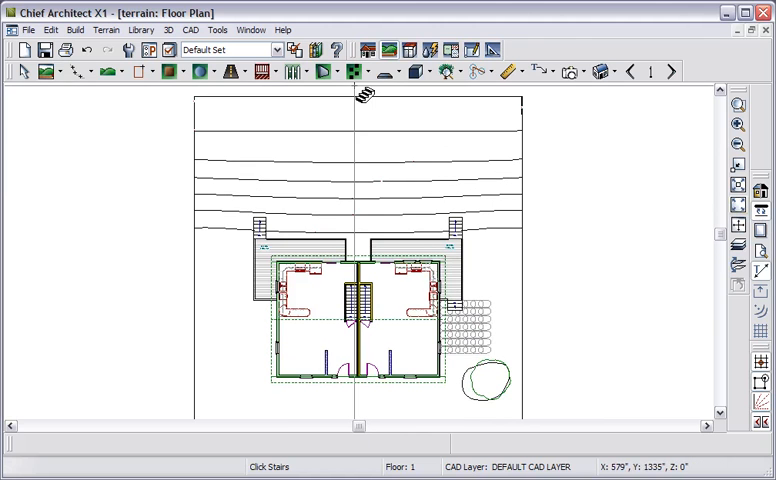
- Choose the Straight Terrain Wall tool from the terrain wall and curb flyout
click(332, 72)
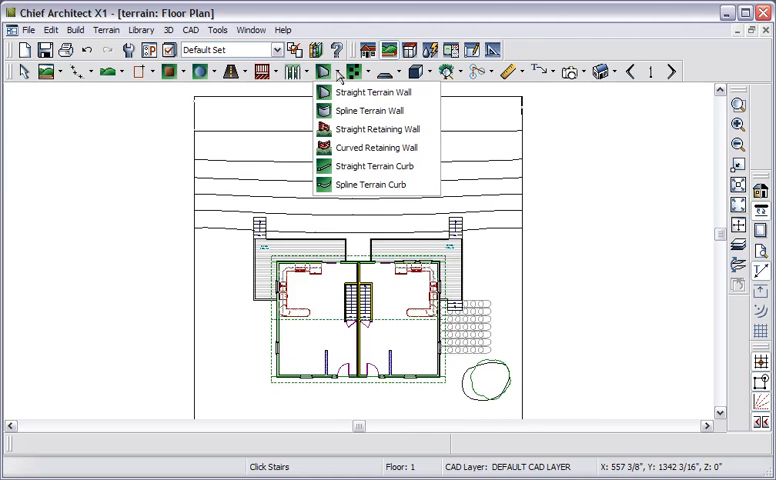
mouse_move(372, 92)
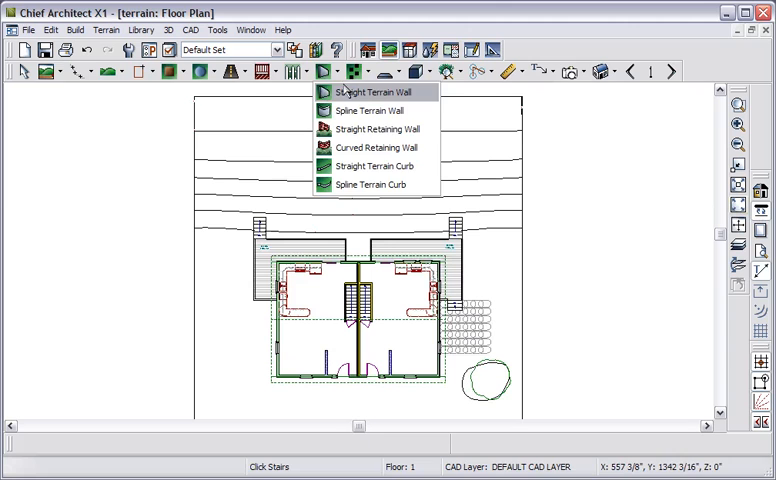
click(372, 92)
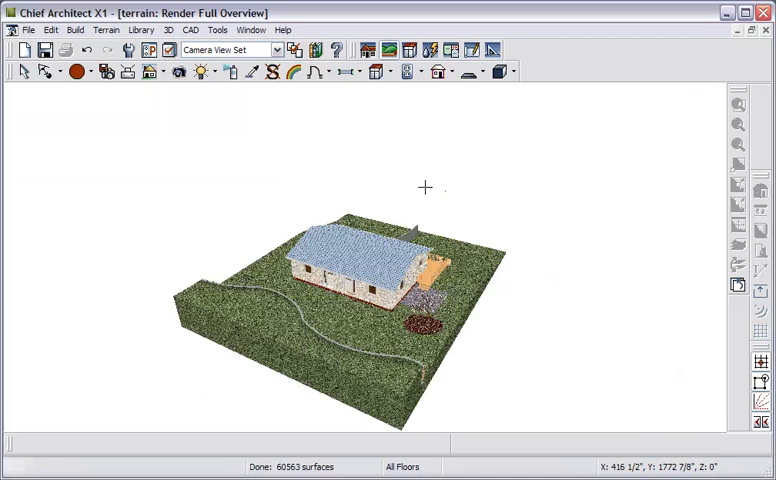
- Create a Full Overview camera showing the lot, house and winding path in 3D
click(46, 72)
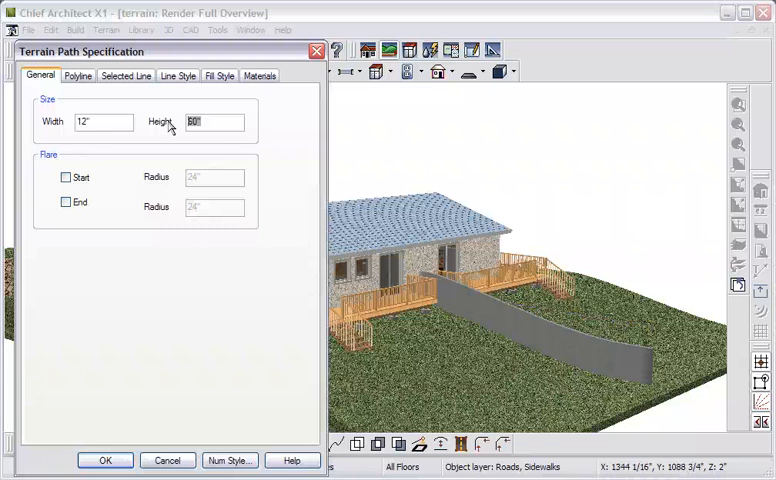
- Set the terrain wall height to 24
text(24)
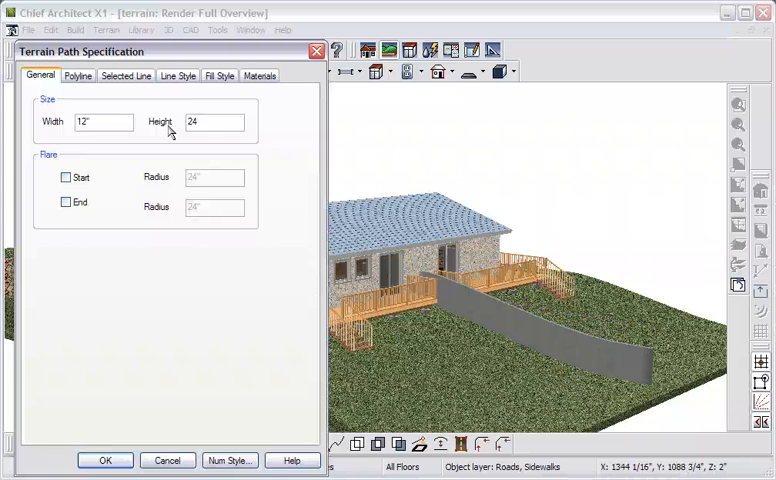
click(260, 76)
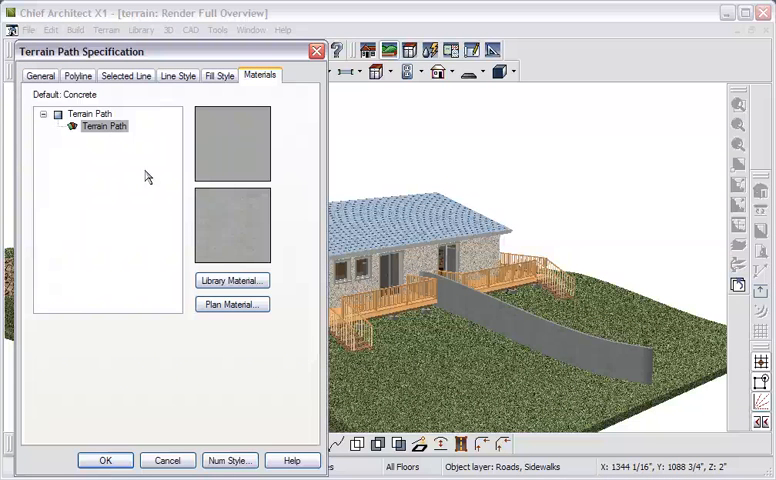
- Assign a Cultured Stone fieldstone texture from the Manufacturers library as the wall material
click(232, 280)
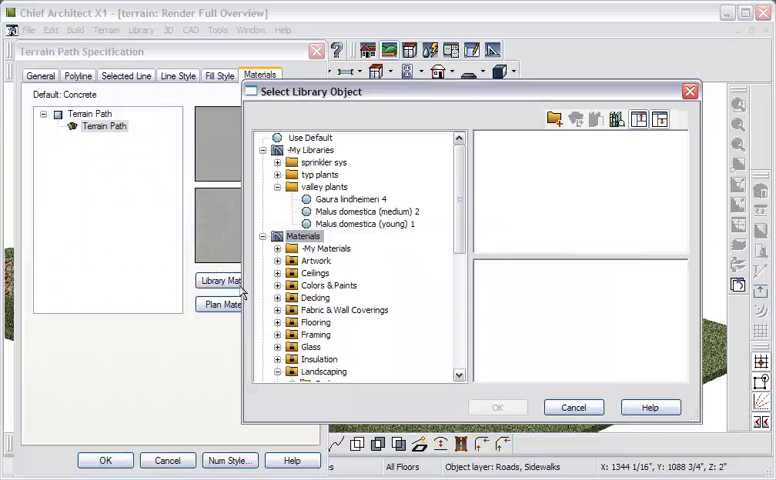
scroll(down, 3)
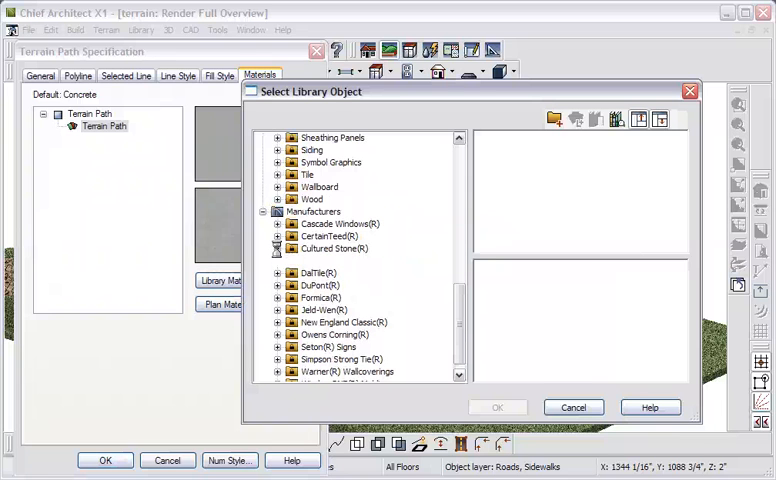
click(276, 248)
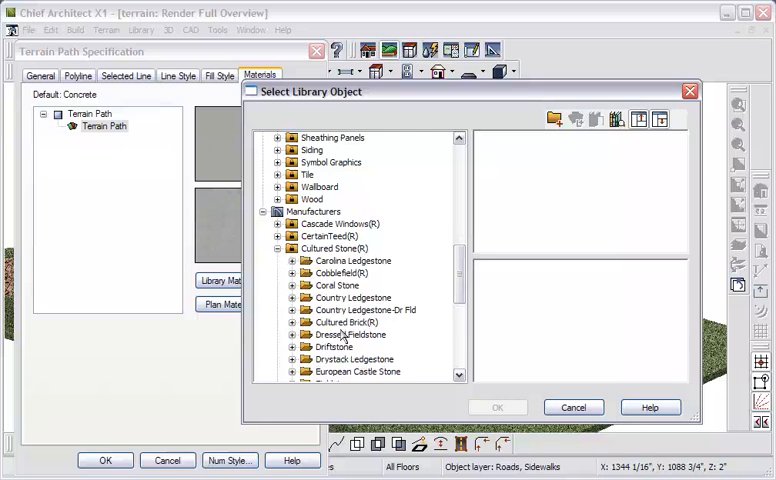
click(344, 334)
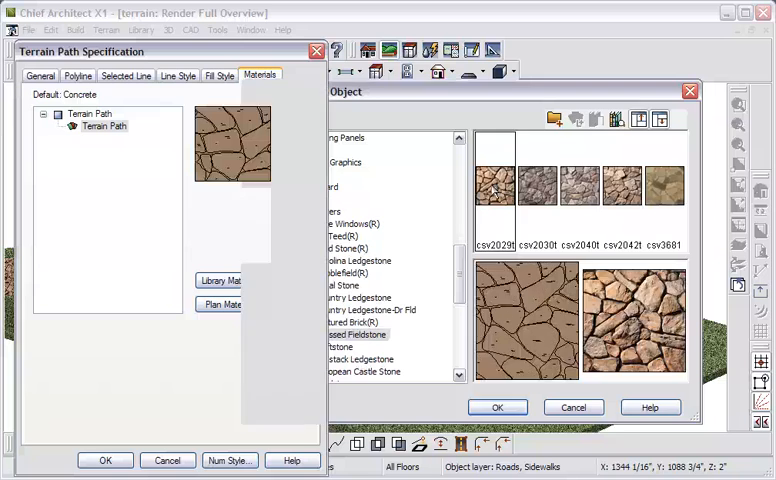
click(496, 408)
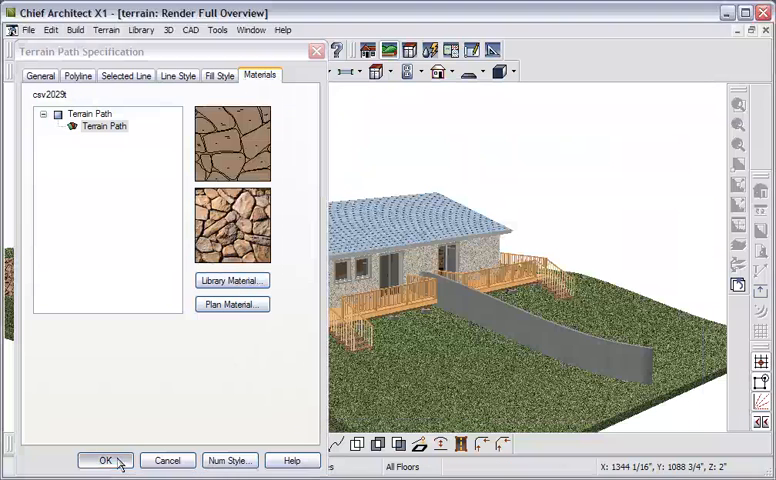
click(102, 460)
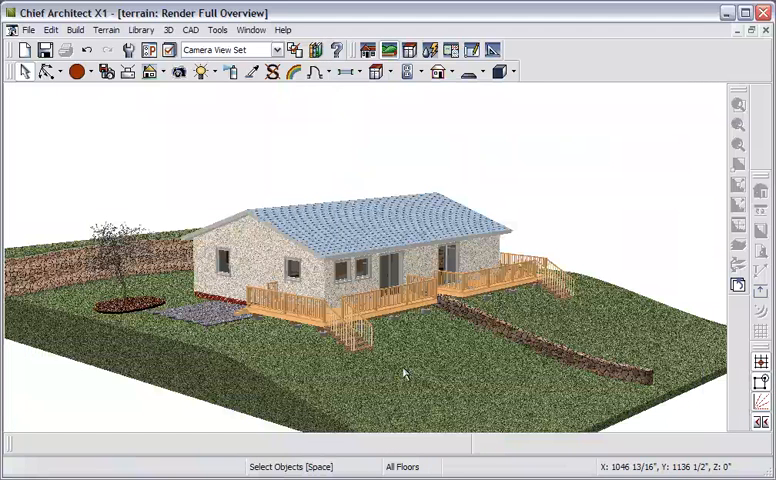
mouse_move(468, 340)
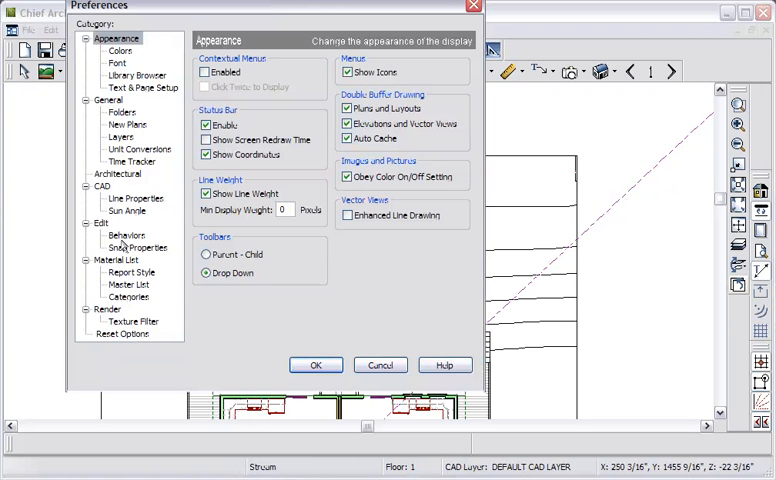
- Turn off Endpoint snapping in the Snap Properties preferences
click(138, 246)
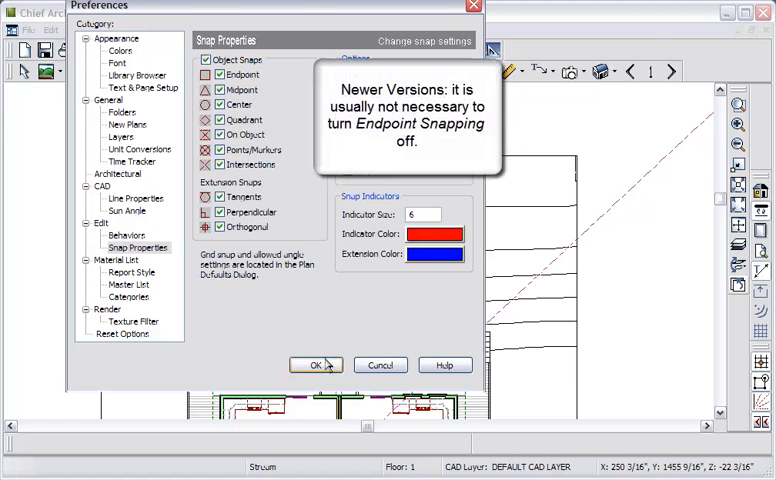
click(316, 364)
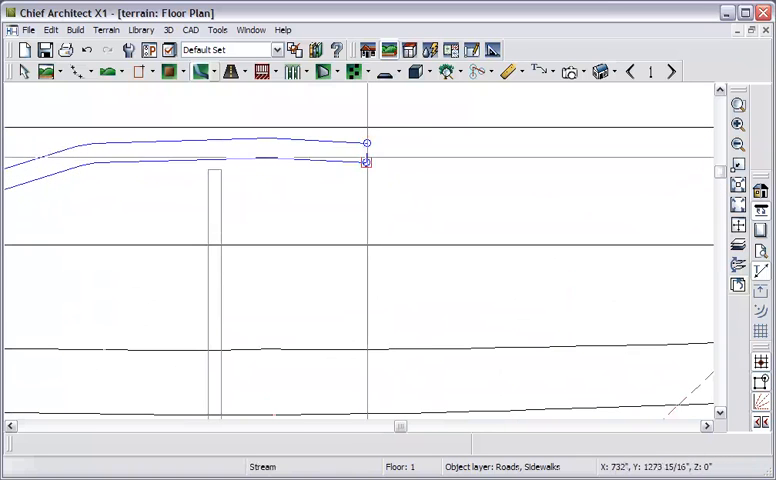
- Drag two spline points to extend and curve the stream path across the lawn
drag(368, 162, 408, 216)
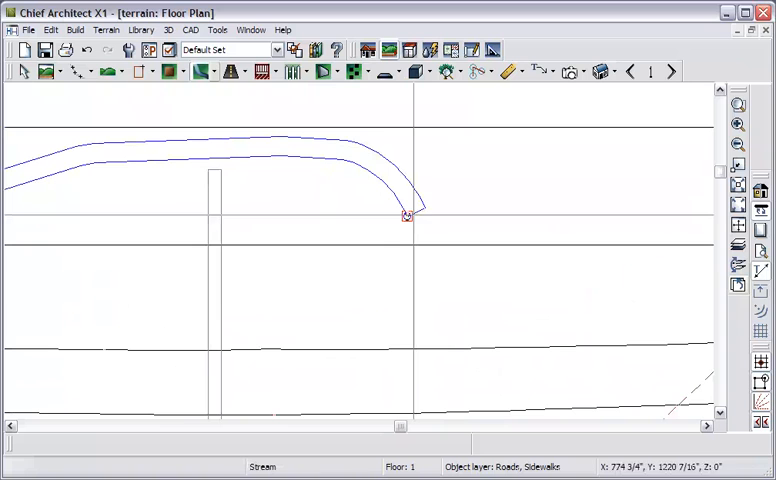
drag(410, 210, 600, 160)
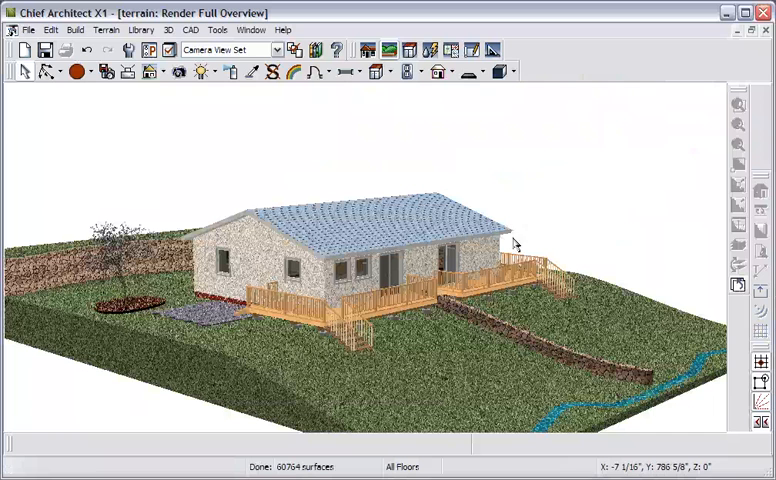
- Create a full 3D overview closing in on the stream and select it for editing
click(48, 72)
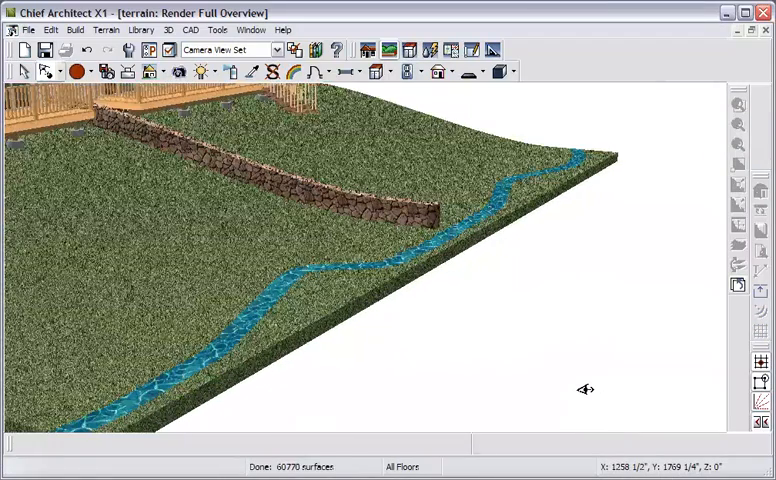
click(48, 72)
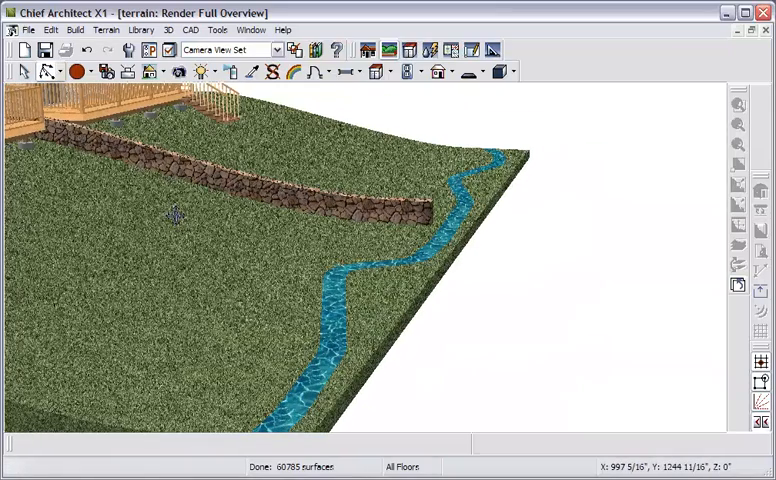
mouse_move(336, 292)
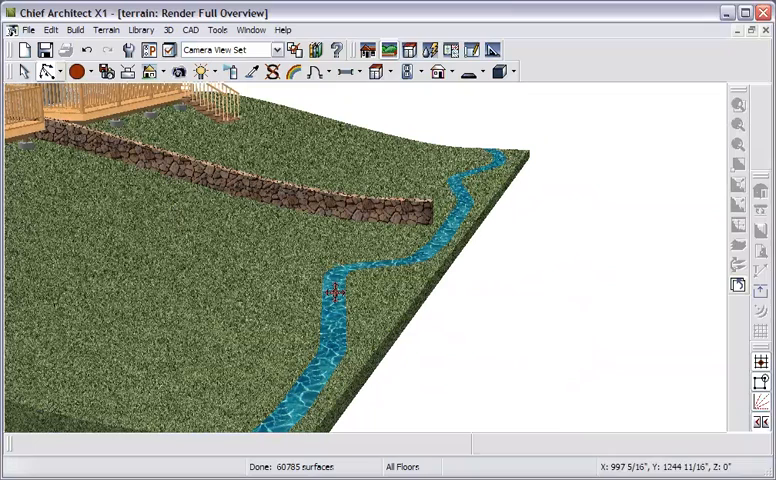
click(336, 290)
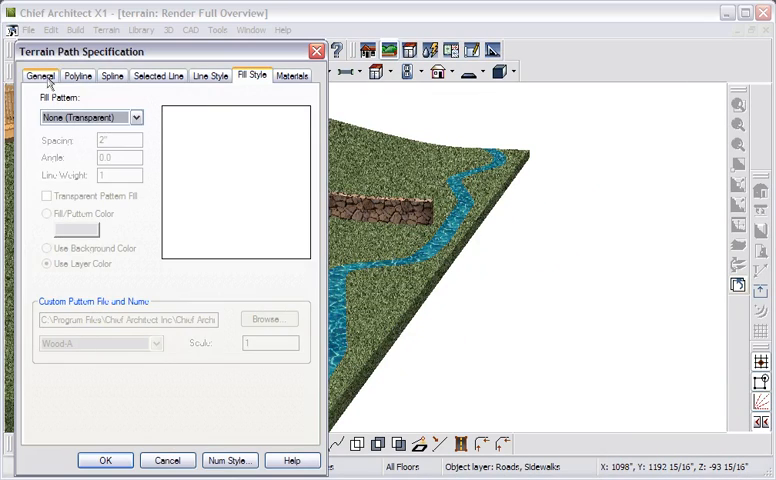
- Set the stream path height to -20 on the General panel so it sinks into the terrain
click(40, 76)
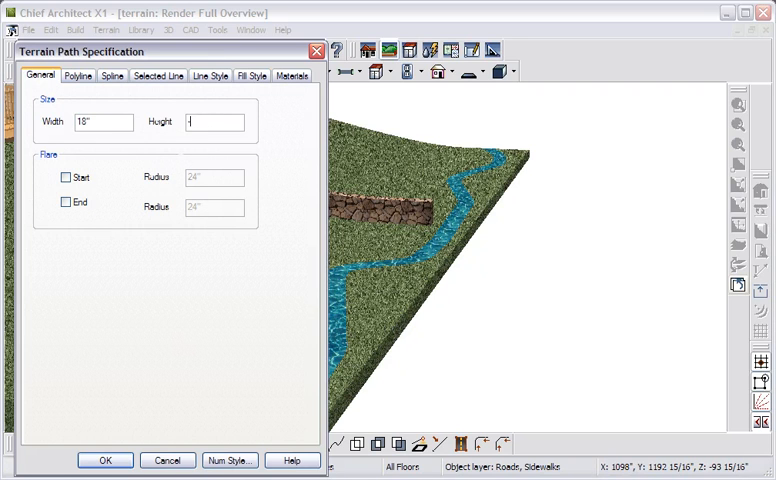
text(20)
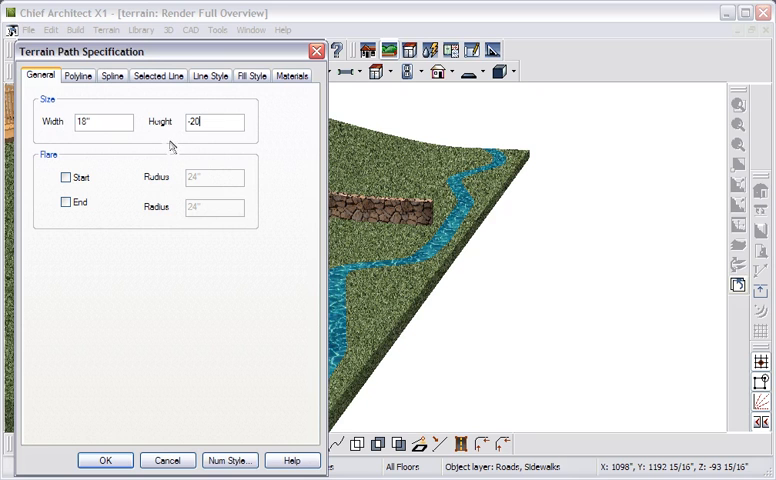
mouse_move(48, 168)
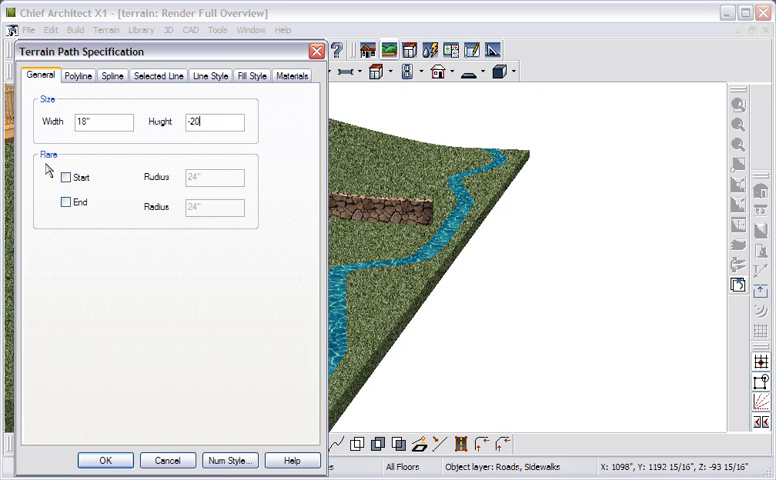
click(104, 460)
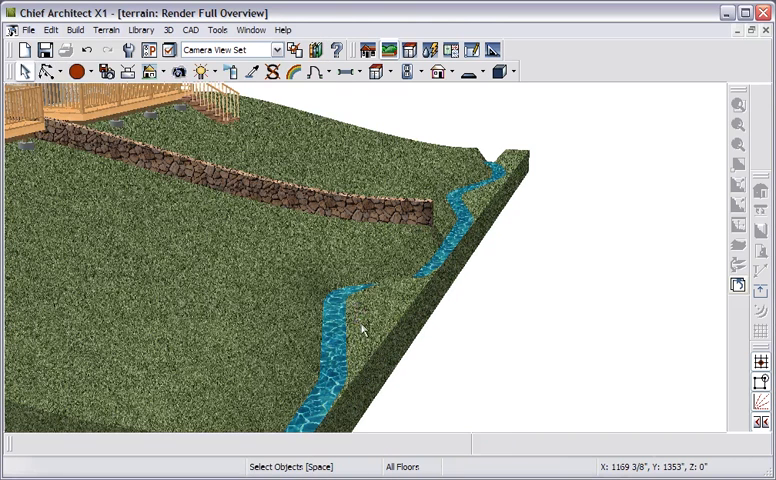
mouse_move(400, 292)
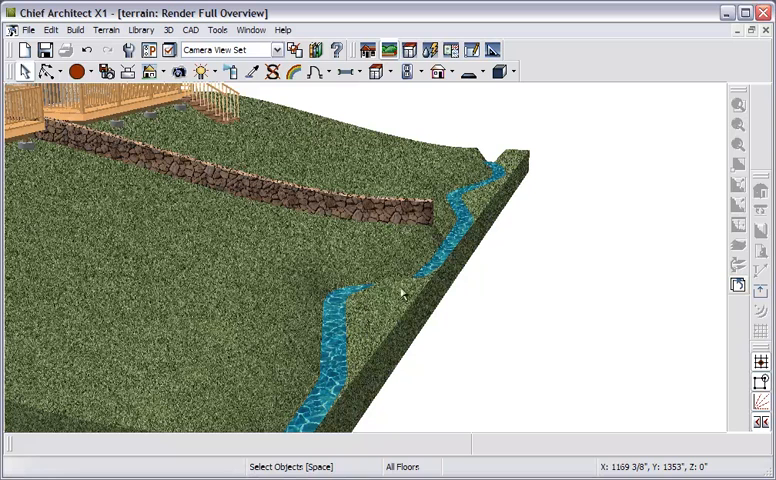
mouse_move(436, 256)
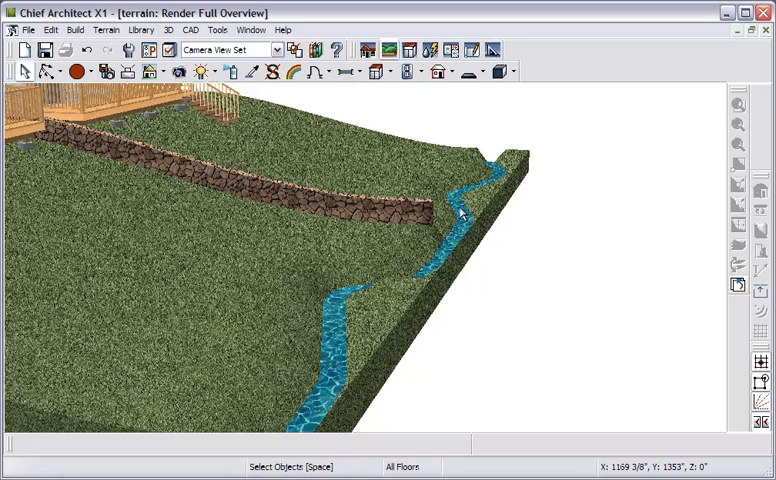
mouse_move(690, 280)
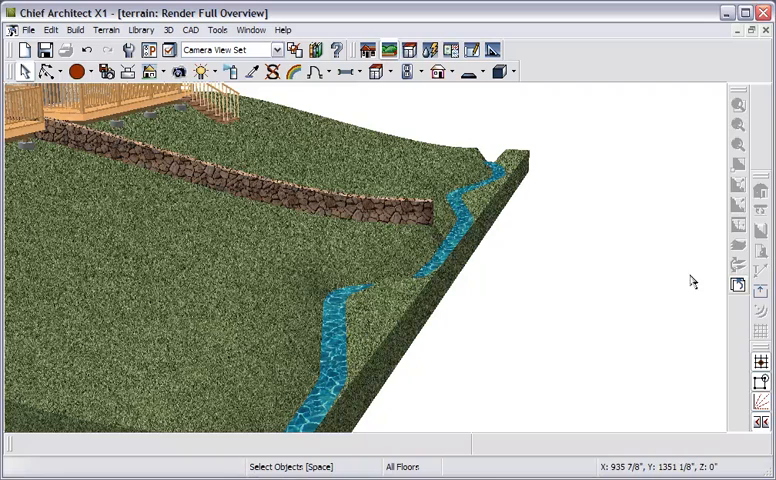